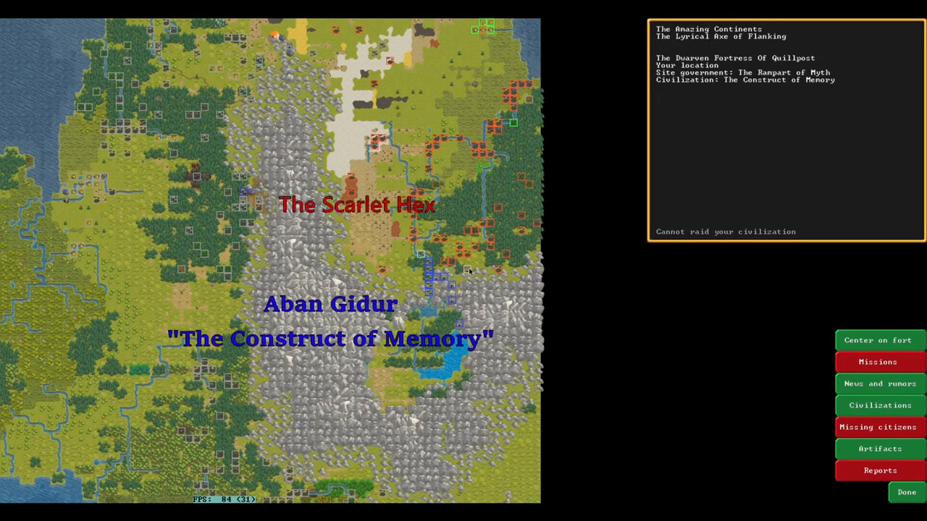
mouse_move(453, 264)
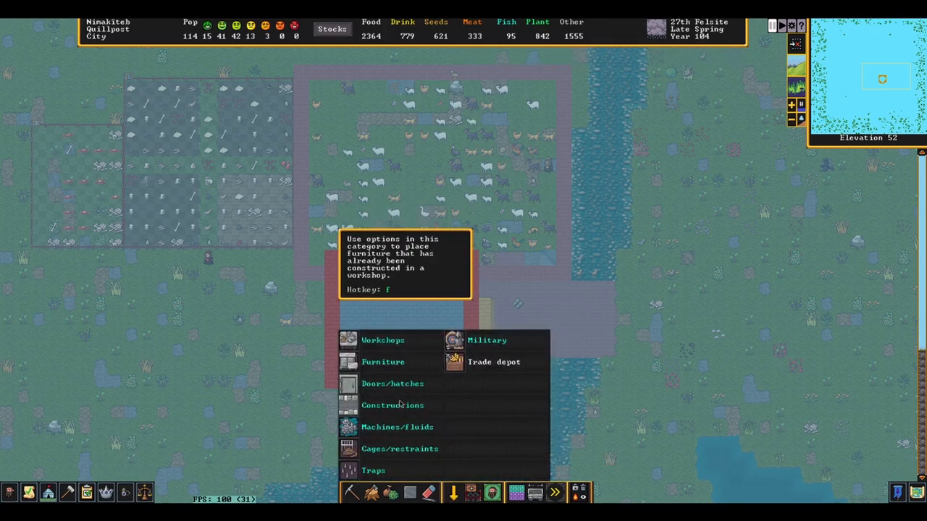
Plan stone-block floor rectangles inside the tower walls, building the last tile from rock salt blocks.
left_click(392, 405)
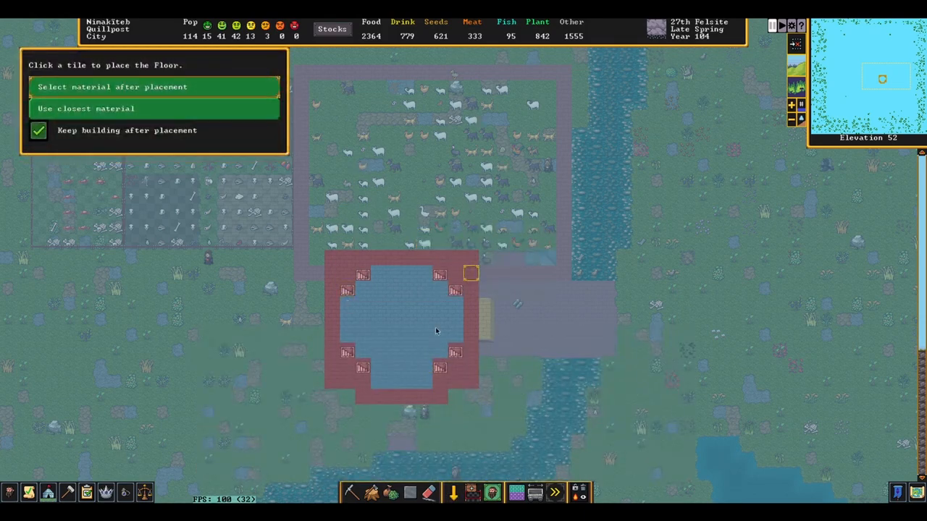
left_click(436, 331)
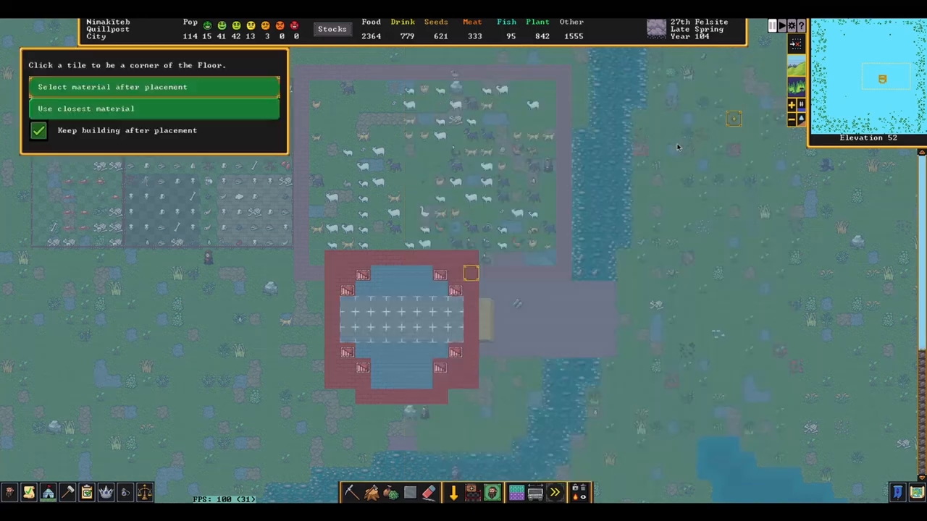
left_click(112, 86)
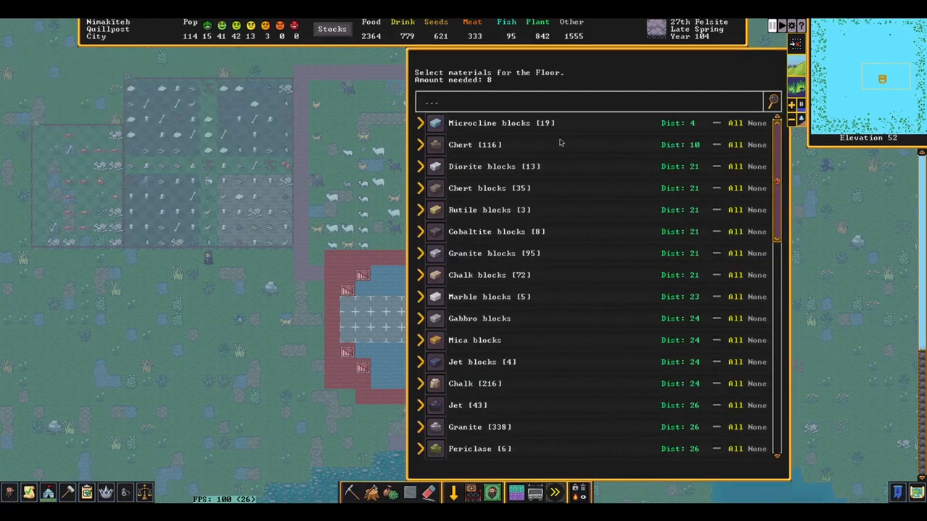
scroll("down", 3)
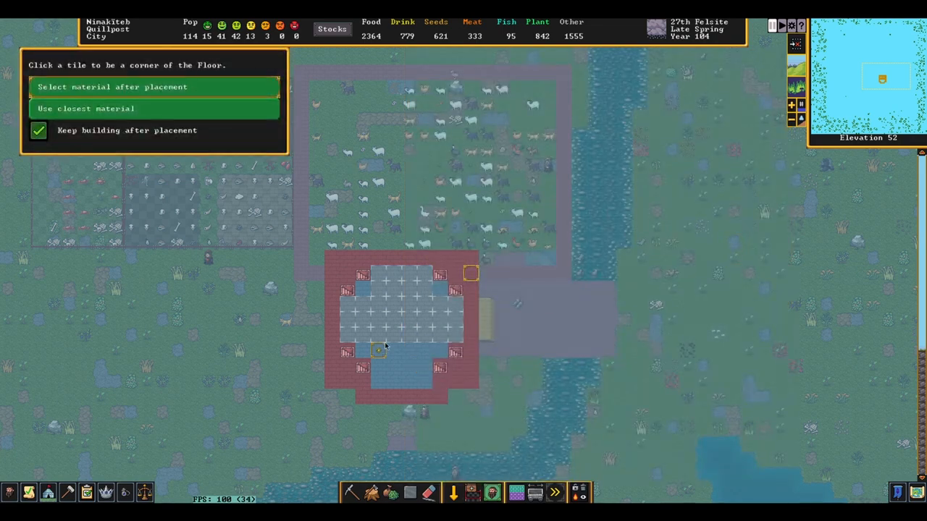
left_click(378, 350)
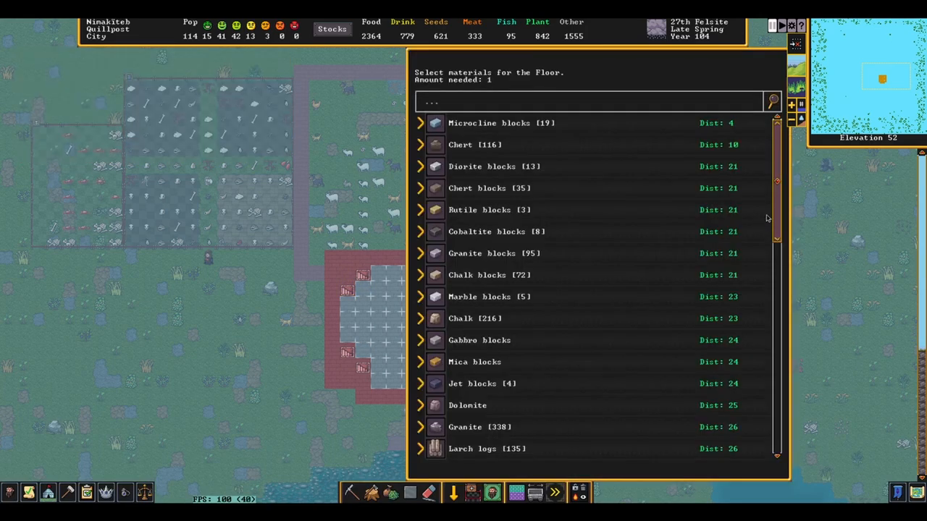
scroll("down", 3)
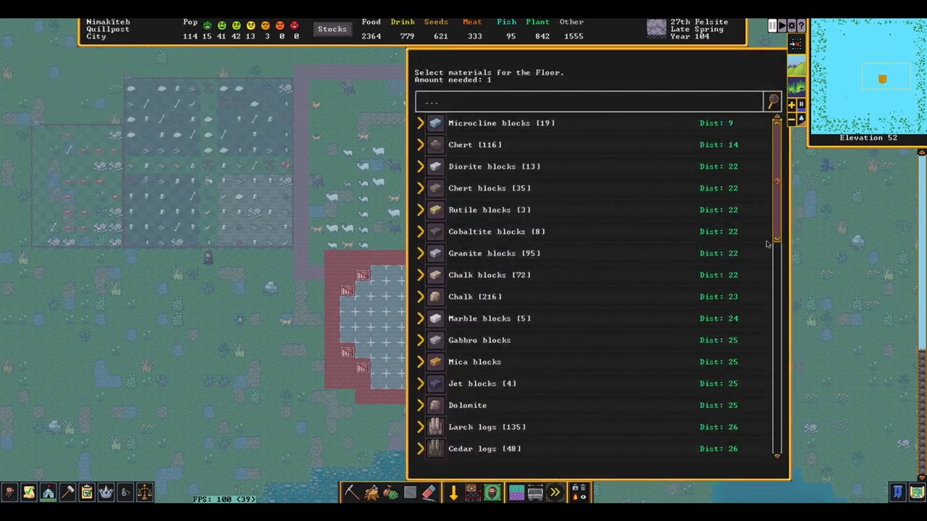
scroll("down", 3)
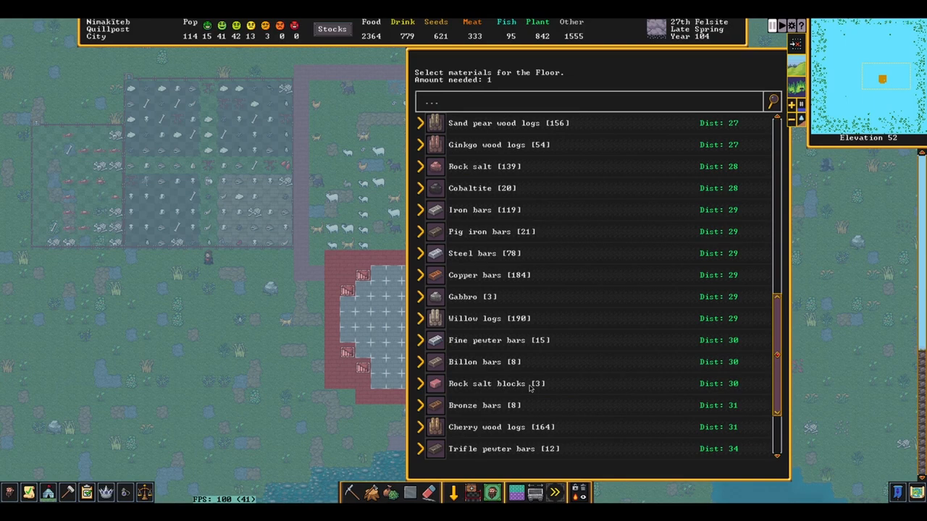
left_click(497, 383)
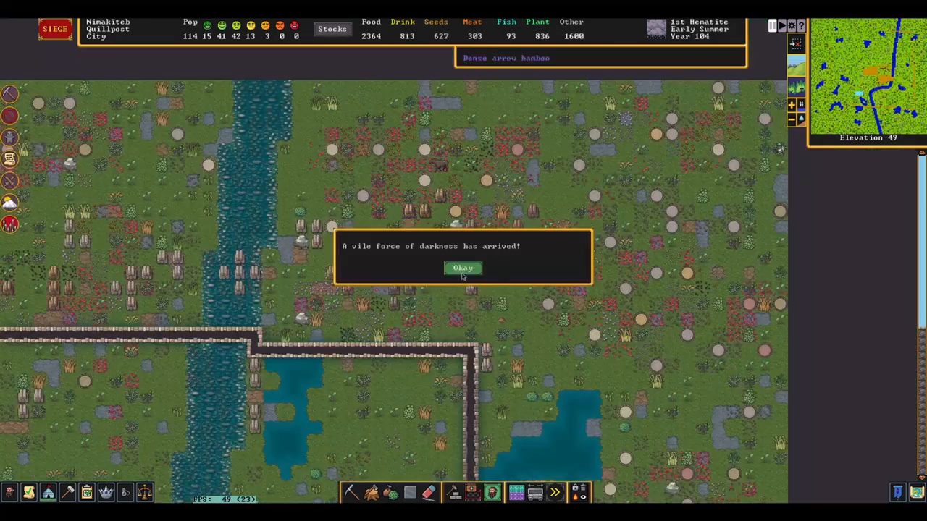
Dismiss the siege arrival announcement.
left_click(462, 268)
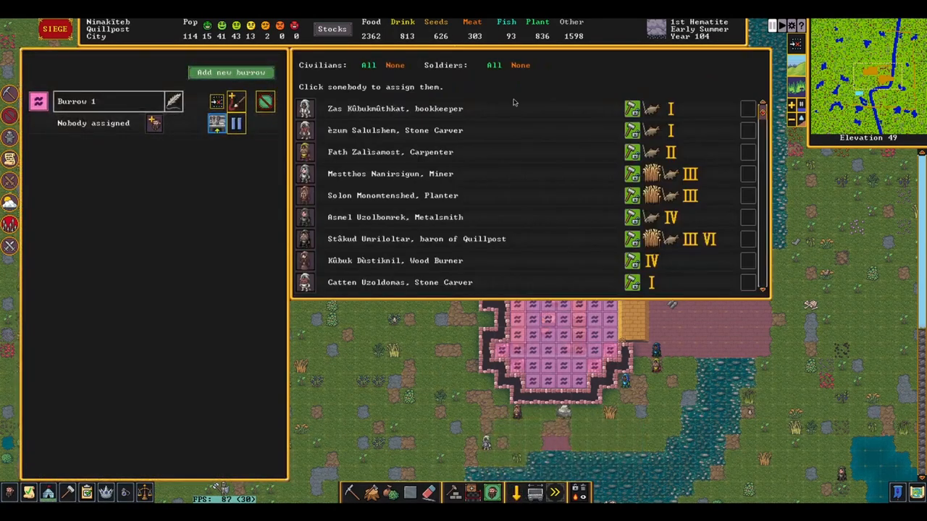
Assign all 104 citizens to Burrow 1 and show the fortress work orders list.
left_click(369, 64)
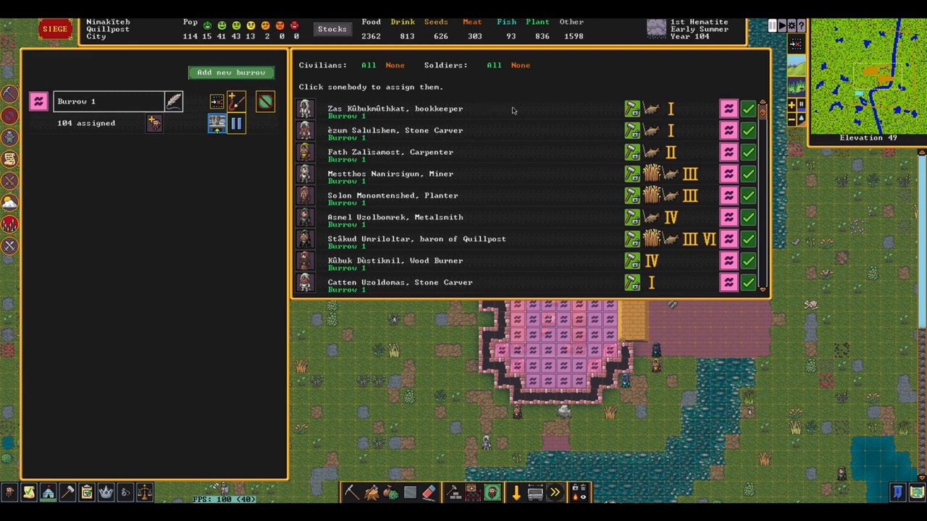
mouse_move(518, 112)
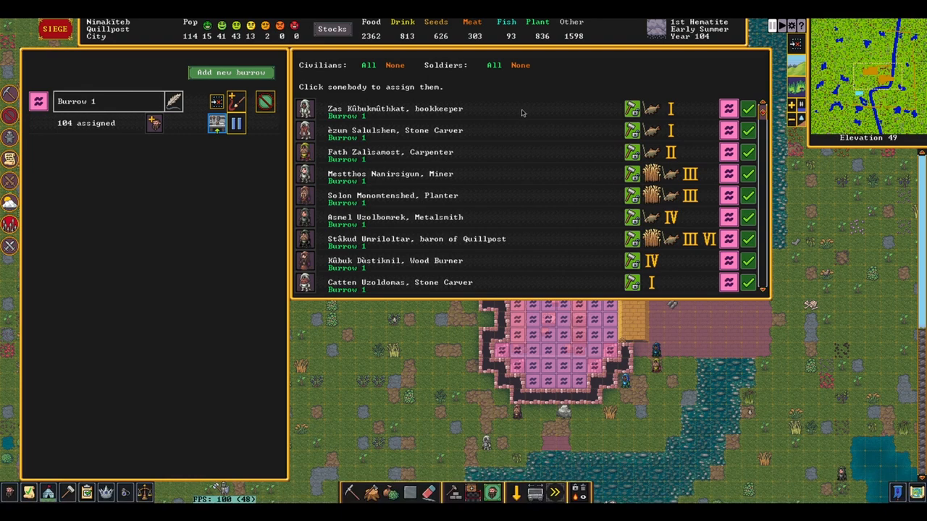
left_click(256, 61)
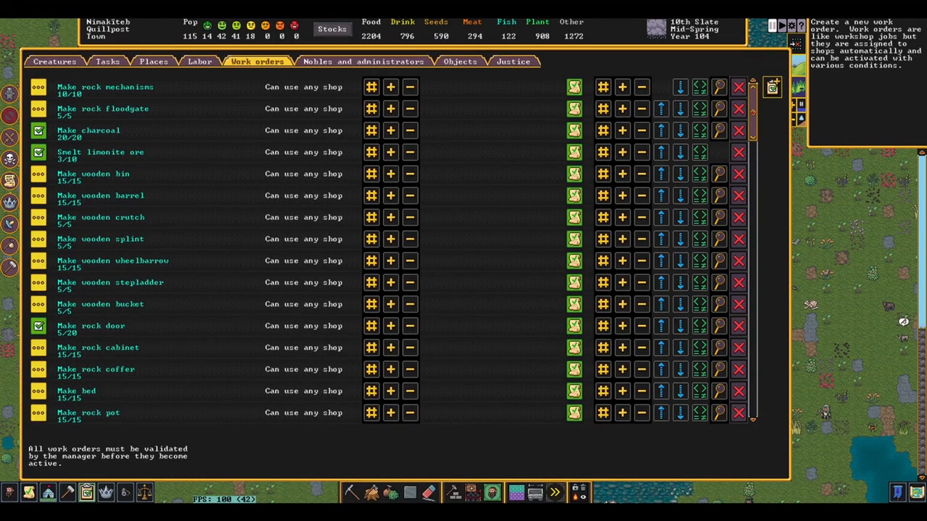
Search 'WOODEN BOLTS' and add a Make wooden bolts work order.
left_click(771, 87)
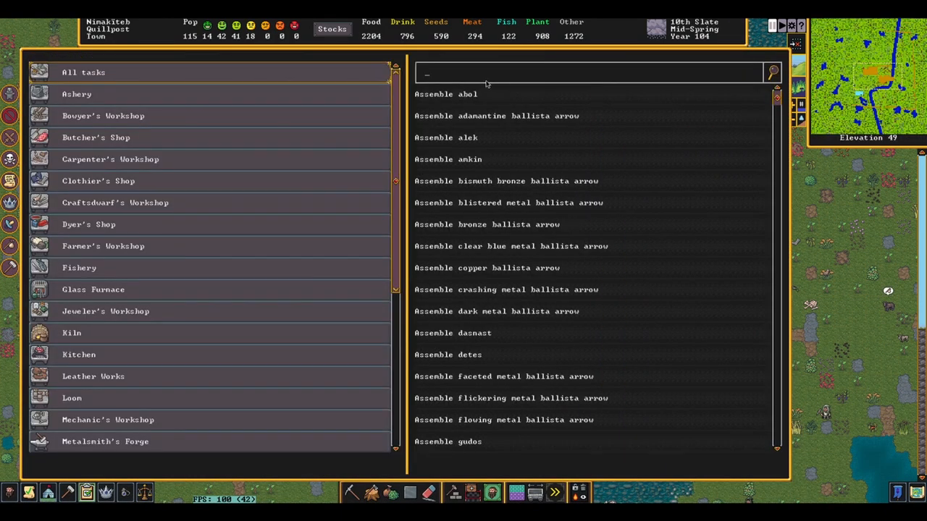
type("WOODEN BOLTS")
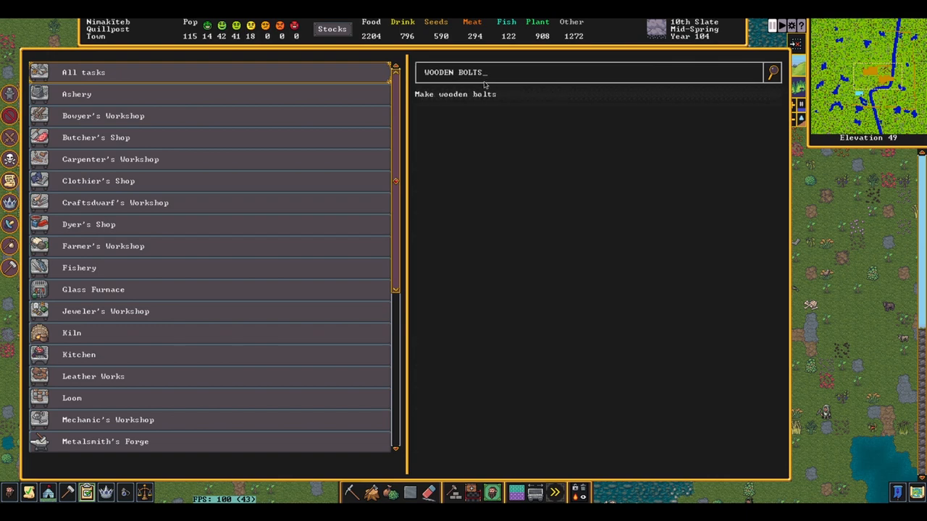
left_click(257, 61)
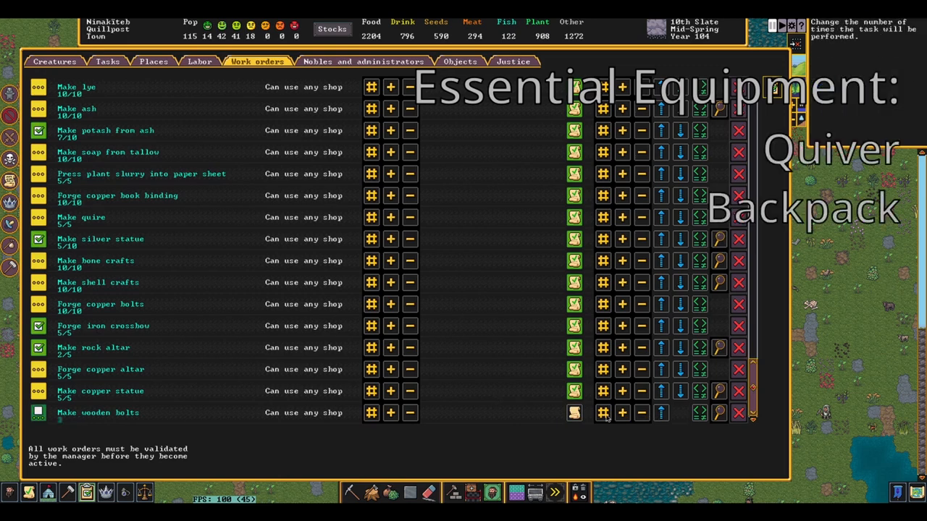
Gate the wooden bolts order on having more than 20 logs.
left_click(98, 413)
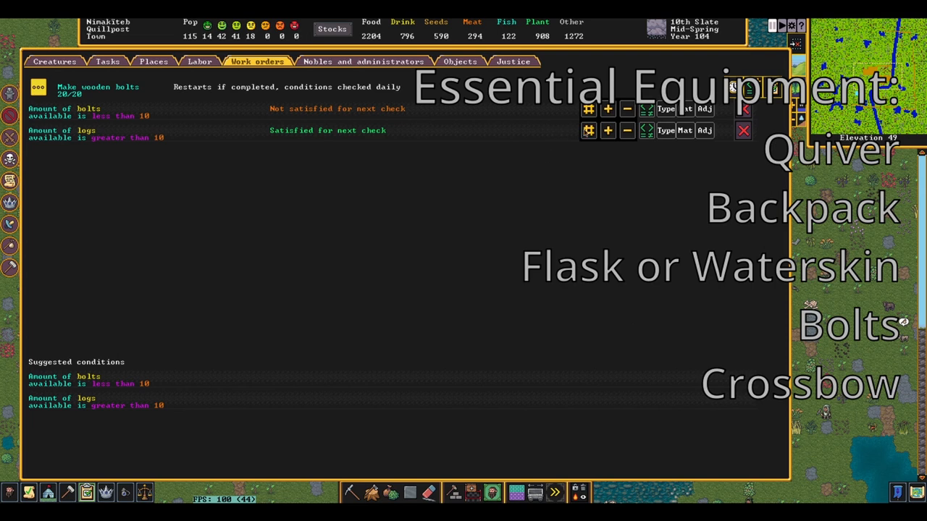
left_click(607, 130)
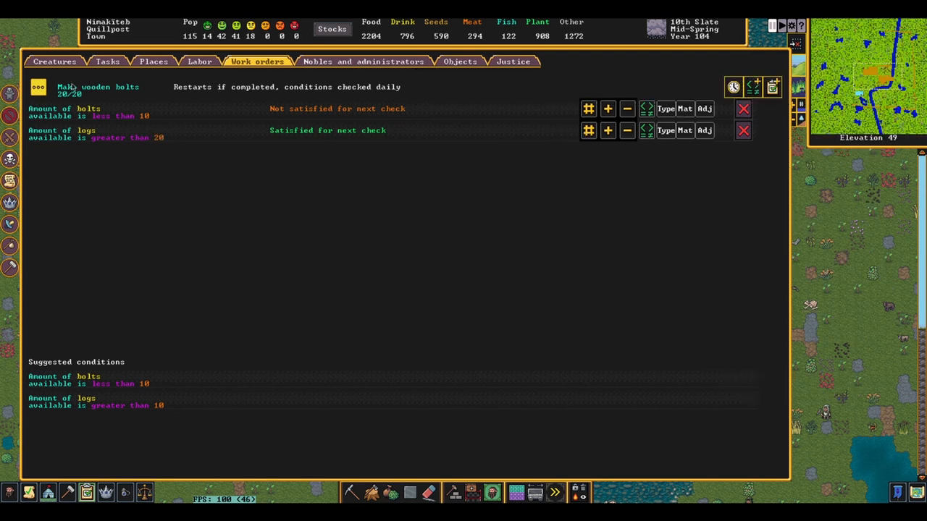
left_click(589, 108)
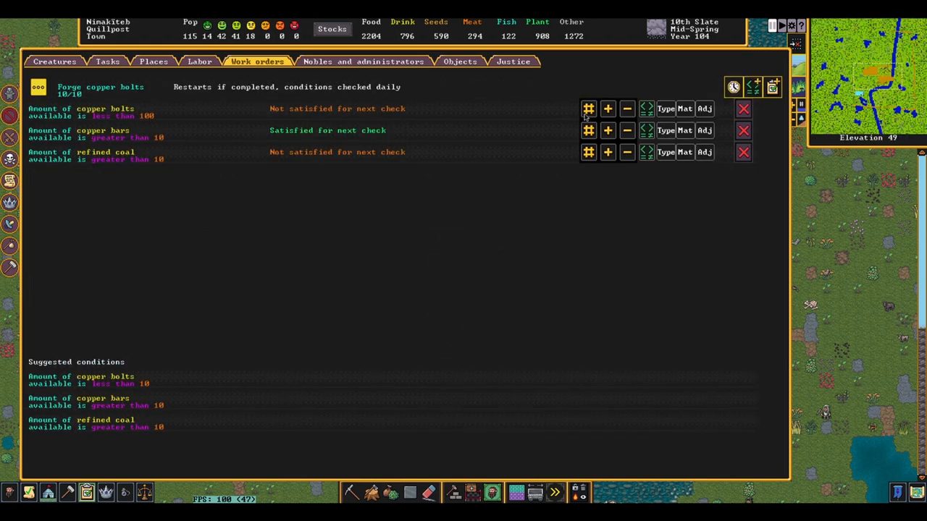
Close the work orders list.
left_click(588, 109)
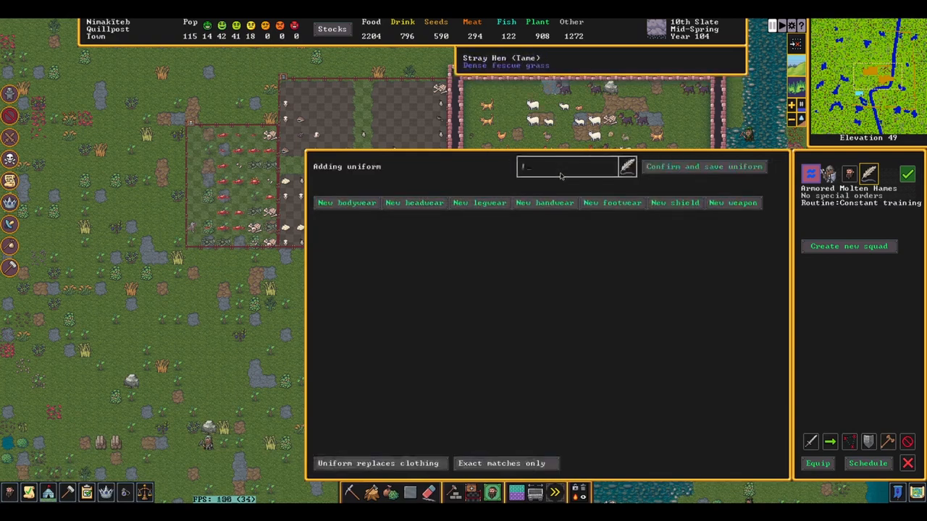
Name the uniform 'Iron Crossbowdwarf' and add body armour pieces to it.
type("Iron U")
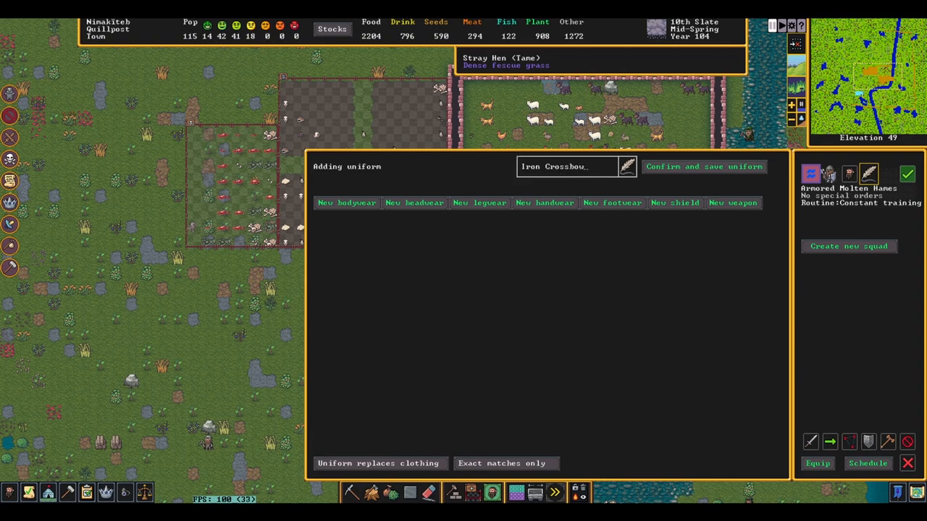
type("dwarf")
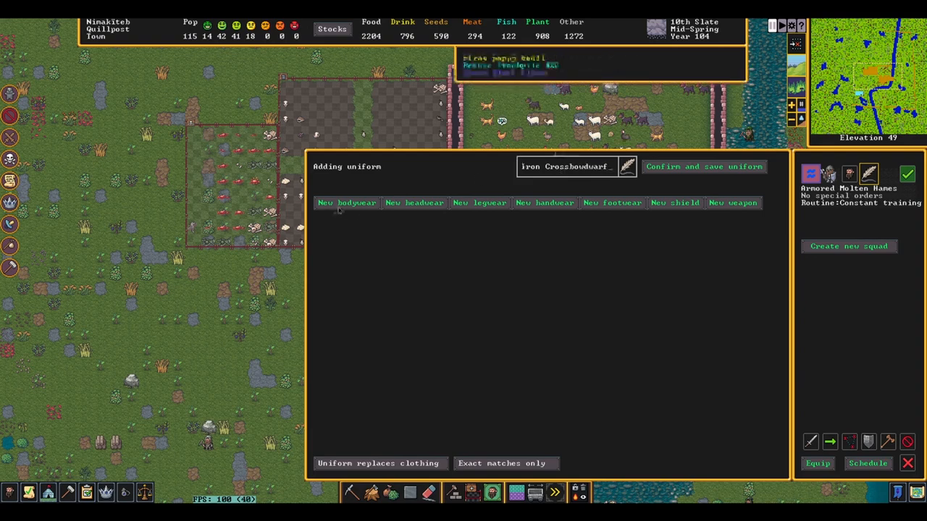
left_click(347, 203)
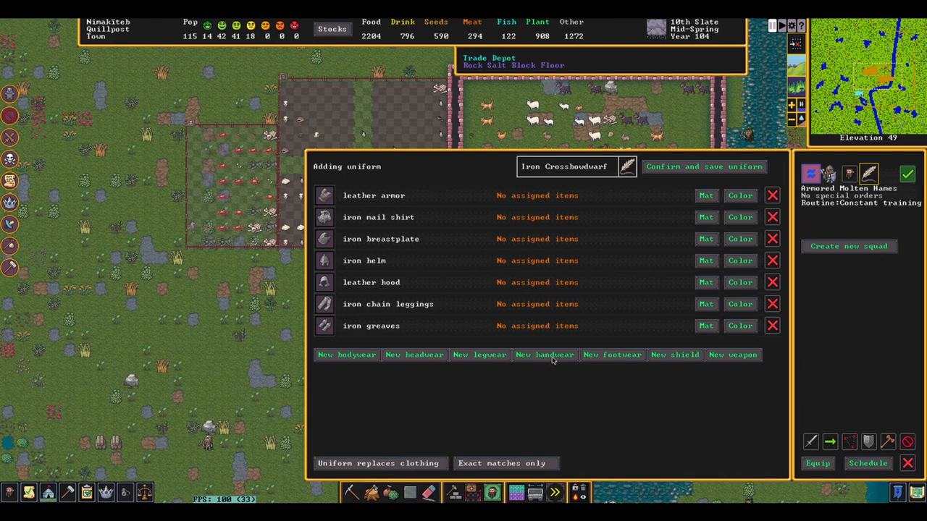
Add gloves, gauntlets, footwear, a steel shield and an iron crossbow, then close the editor.
left_click(544, 355)
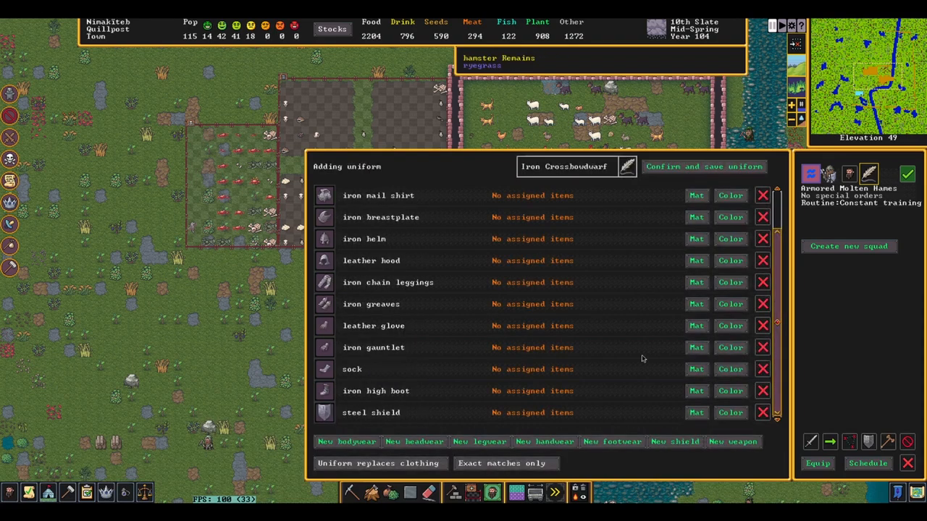
left_click(732, 442)
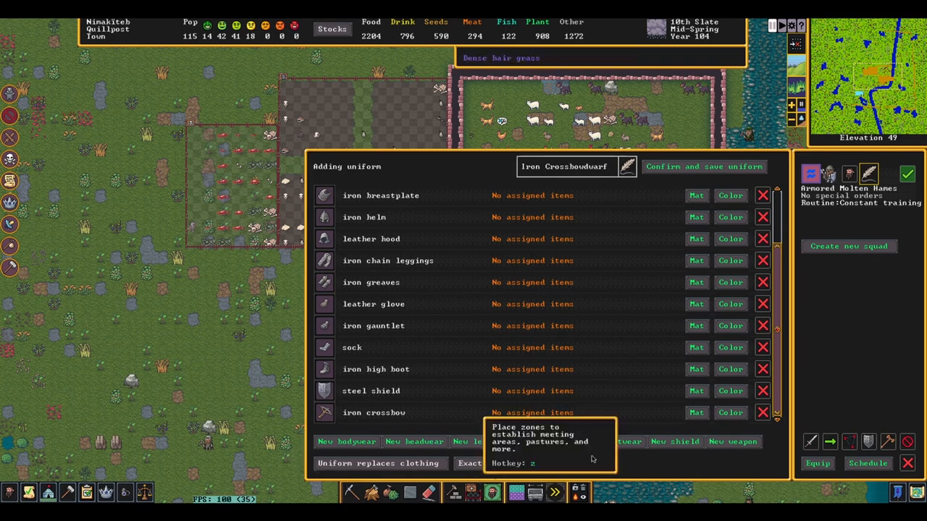
left_click(702, 166)
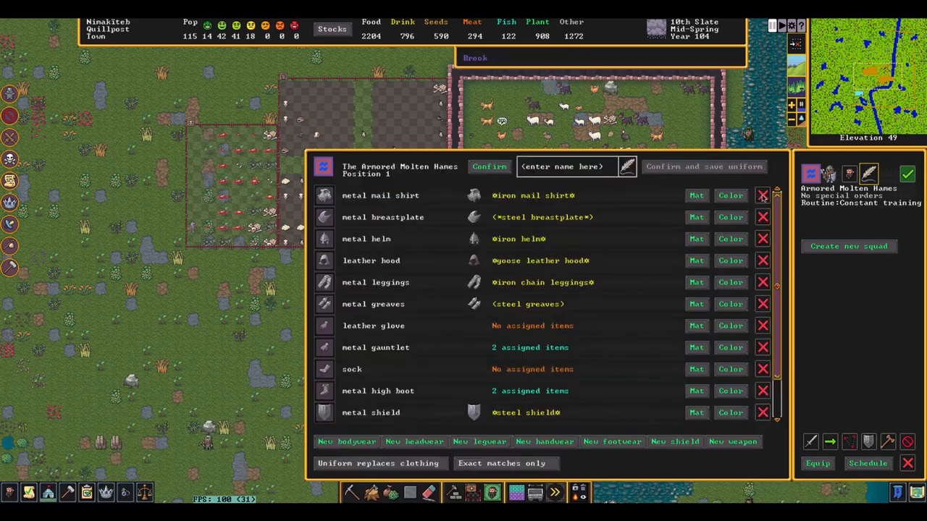
scroll("down", 3)
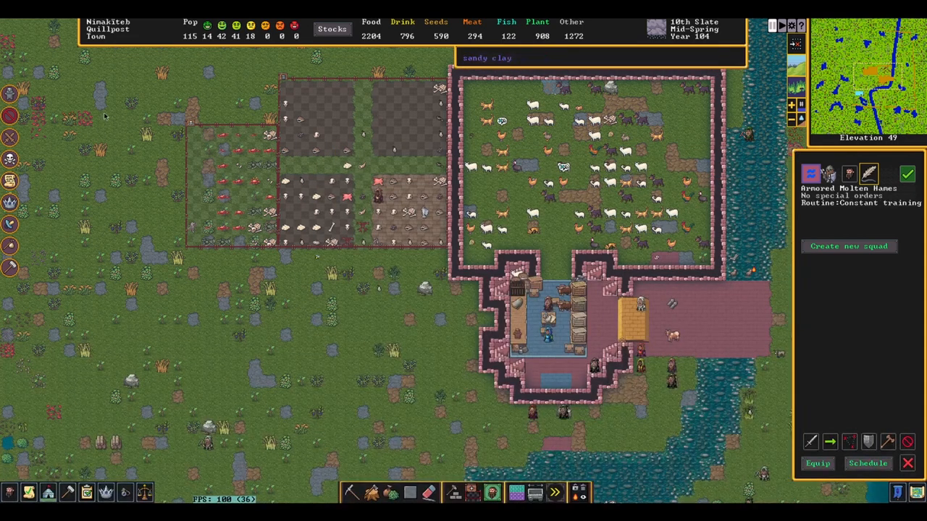
Browse the backpacks grouped by leather type in the stocks overview, then leave it.
left_click(332, 29)
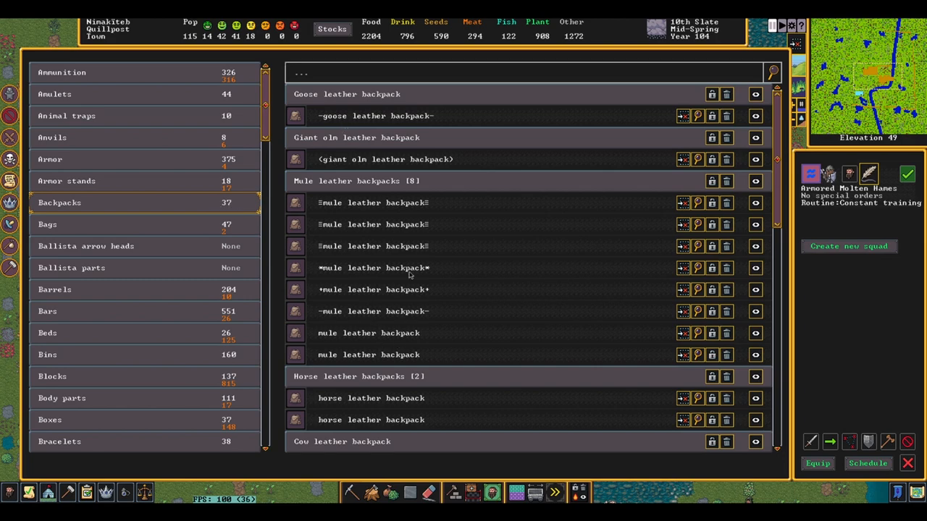
scroll("down", 3)
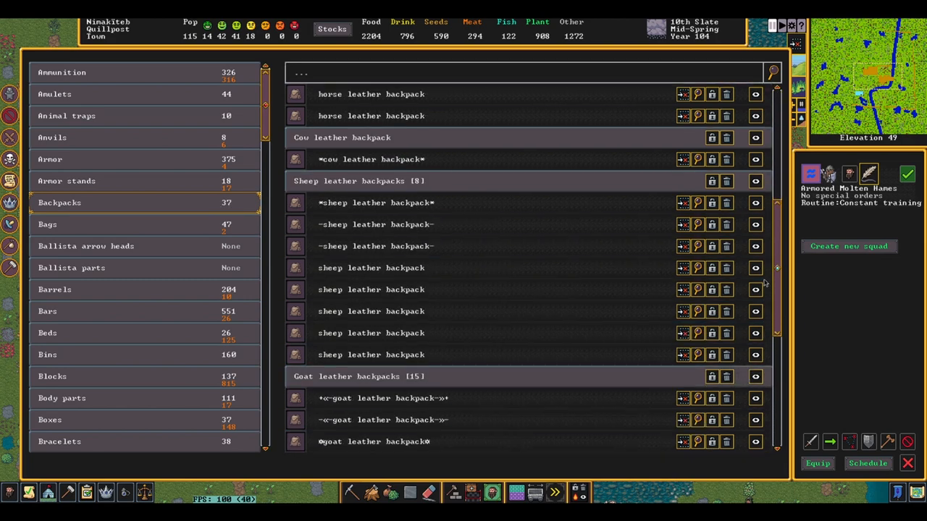
scroll("down", 3)
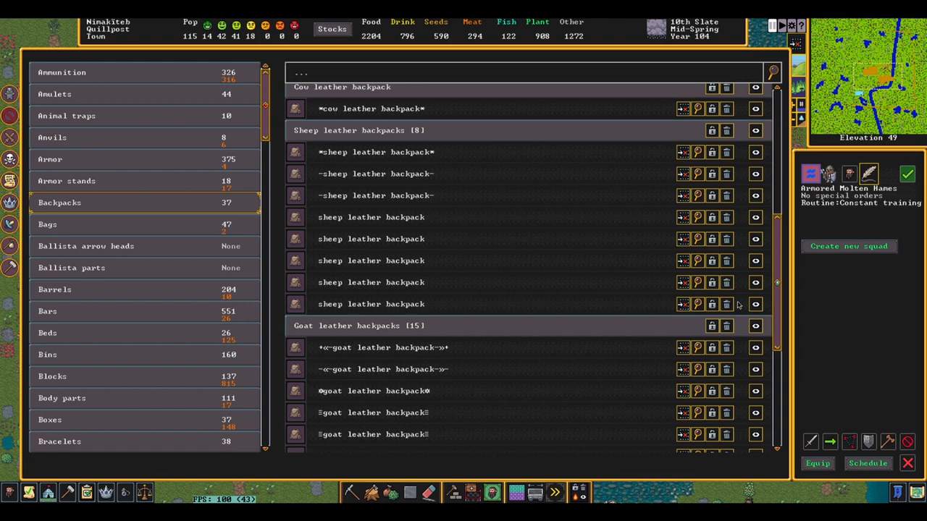
scroll("down", 3)
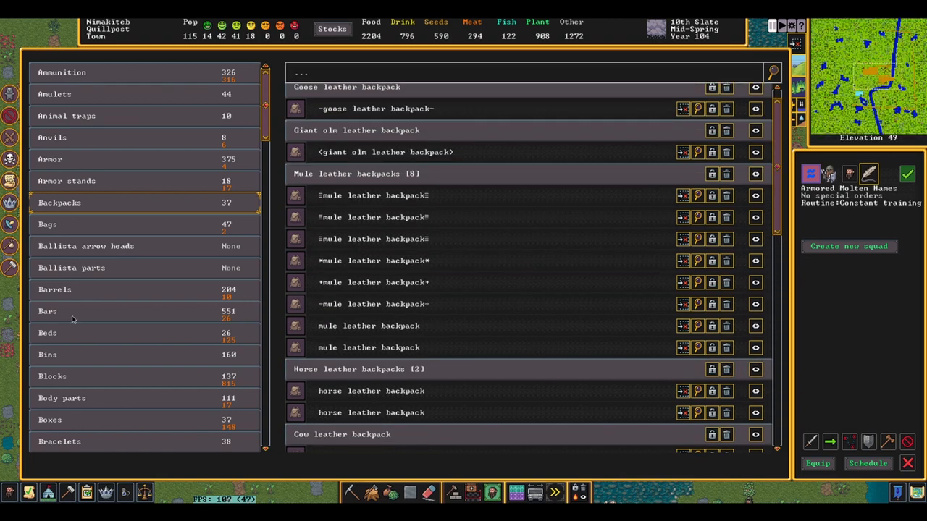
mouse_move(70, 162)
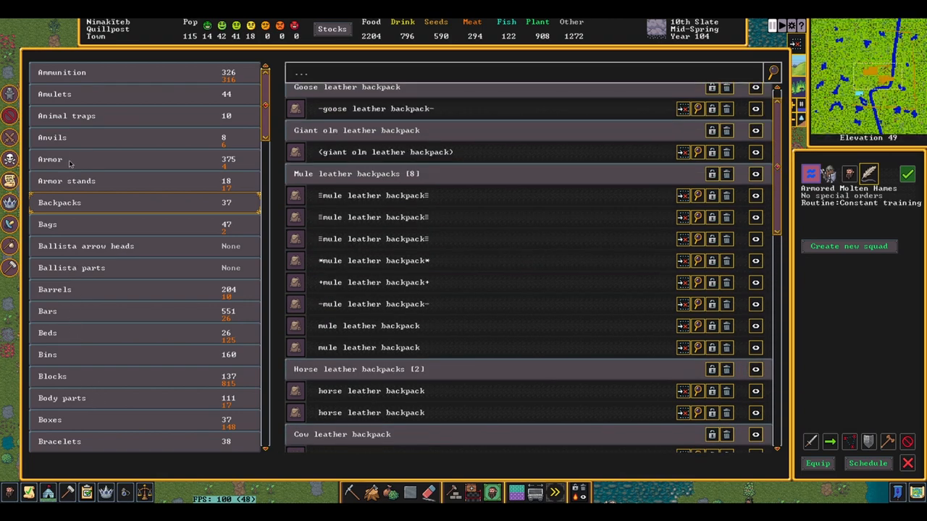
scroll("down", 3)
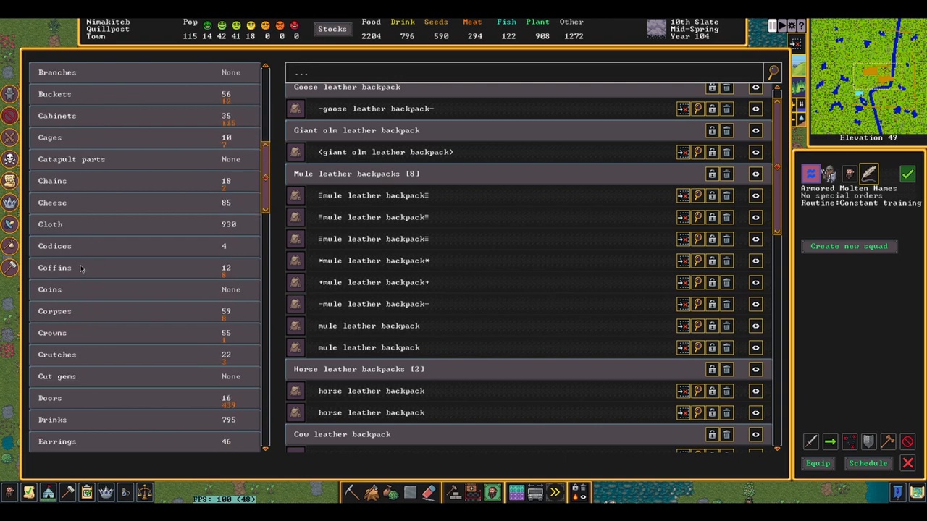
scroll("down", 3)
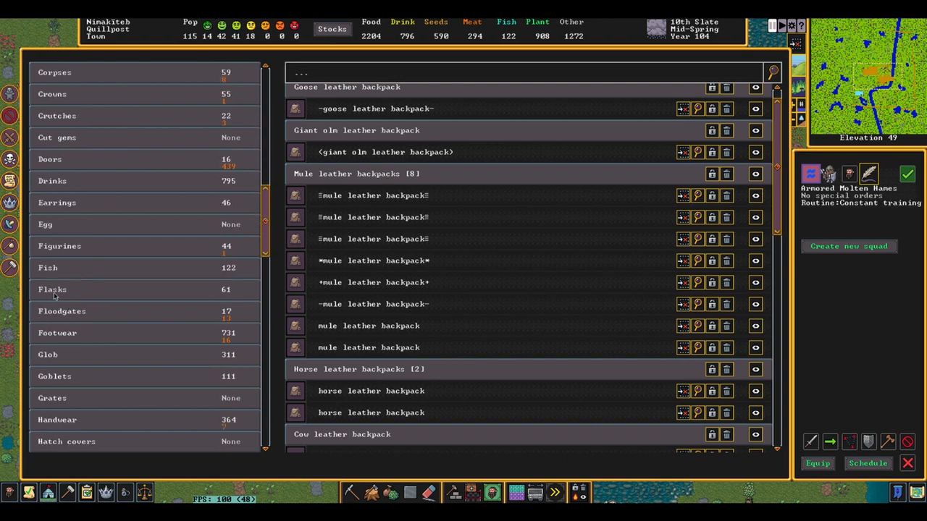
left_click(52, 289)
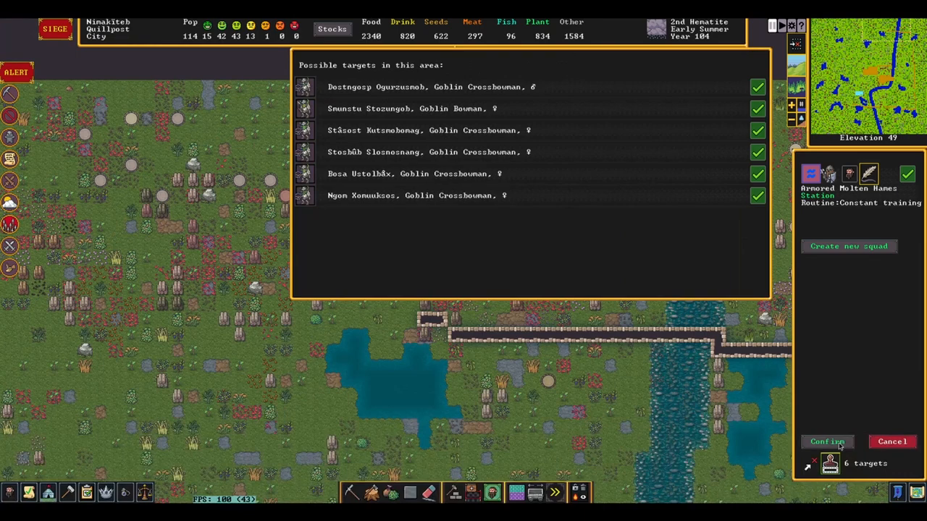
Confirm the kill order on the goblin archers.
left_click(827, 442)
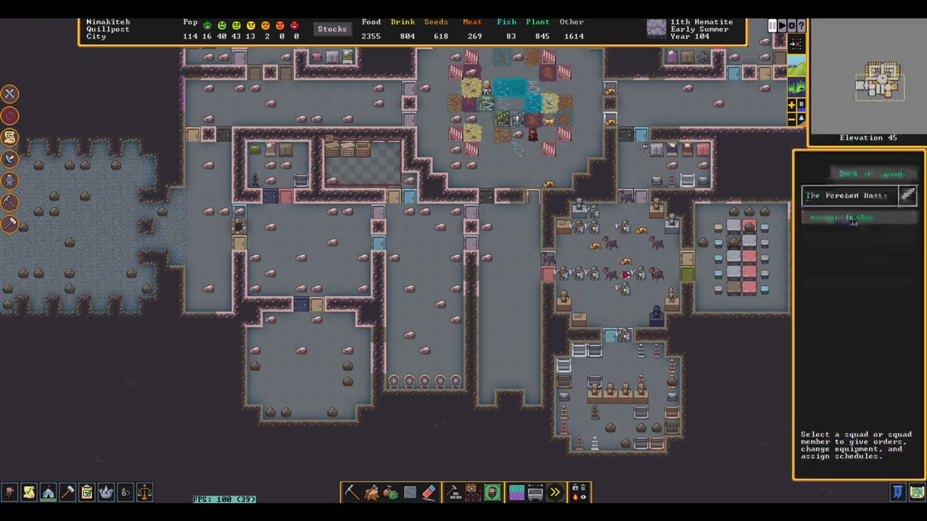
Fill The Parched Busts' member slots with dwarves from the candidate list, up to nine.
left_click(841, 217)
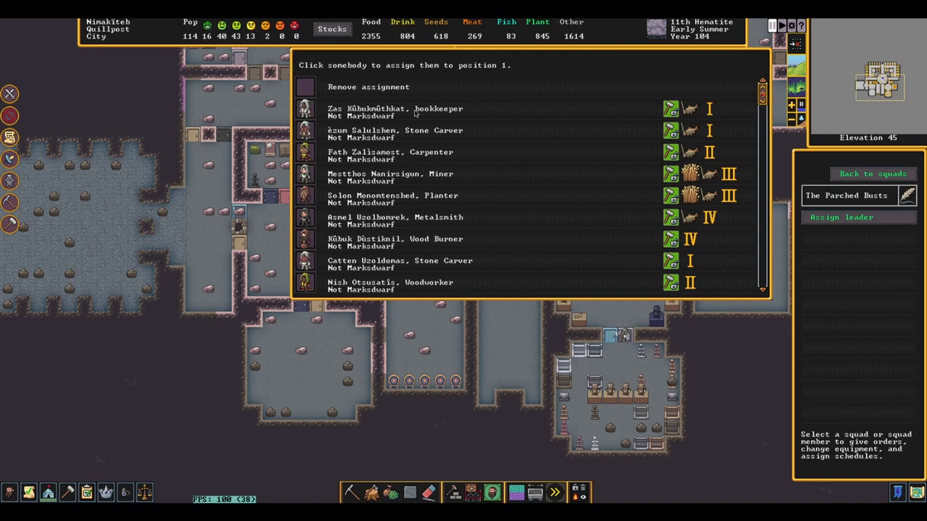
scroll("down", 3)
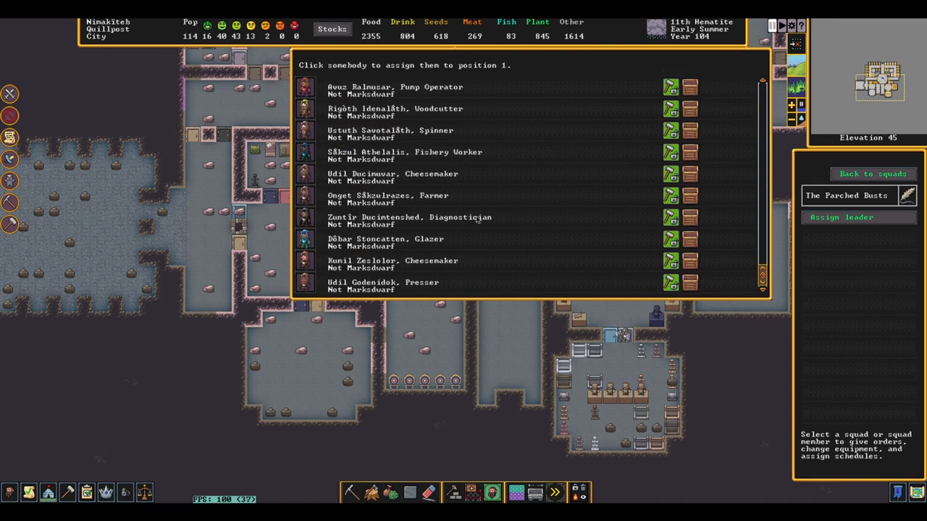
scroll("down", 3)
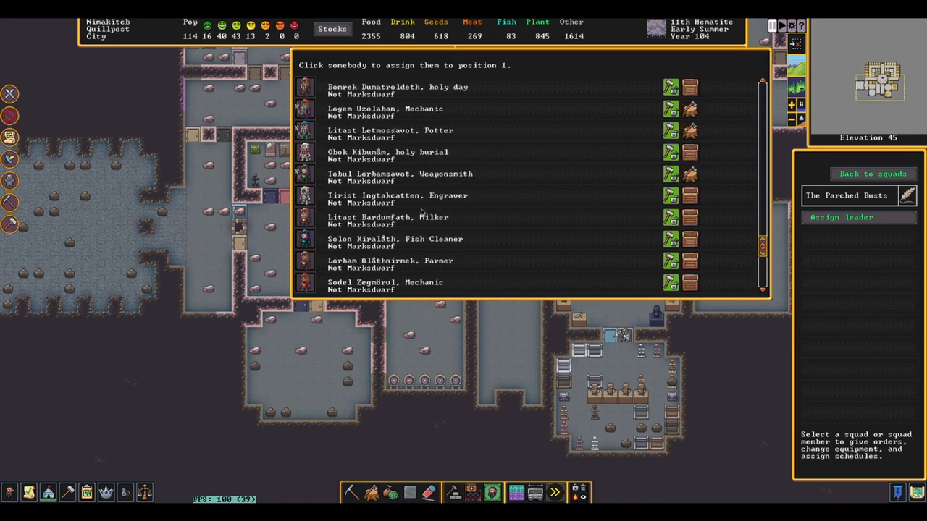
mouse_move(405, 215)
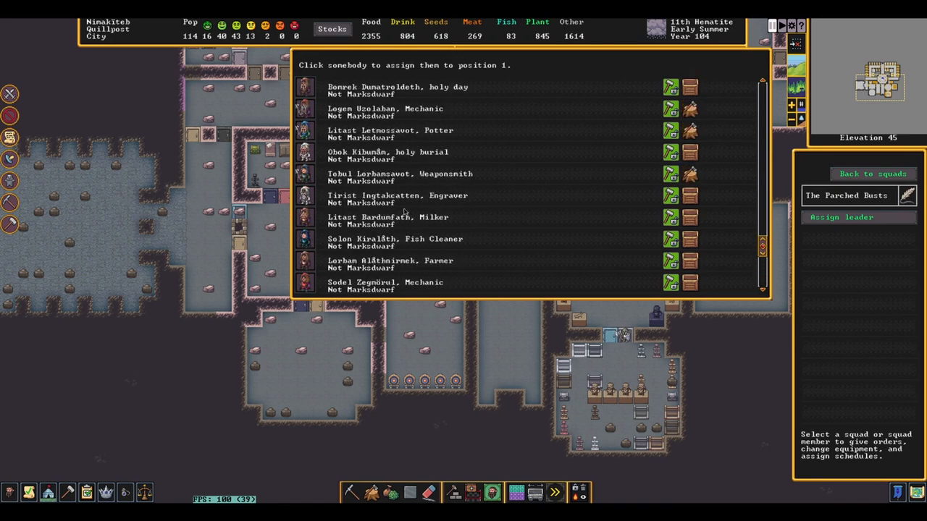
scroll("down", 3)
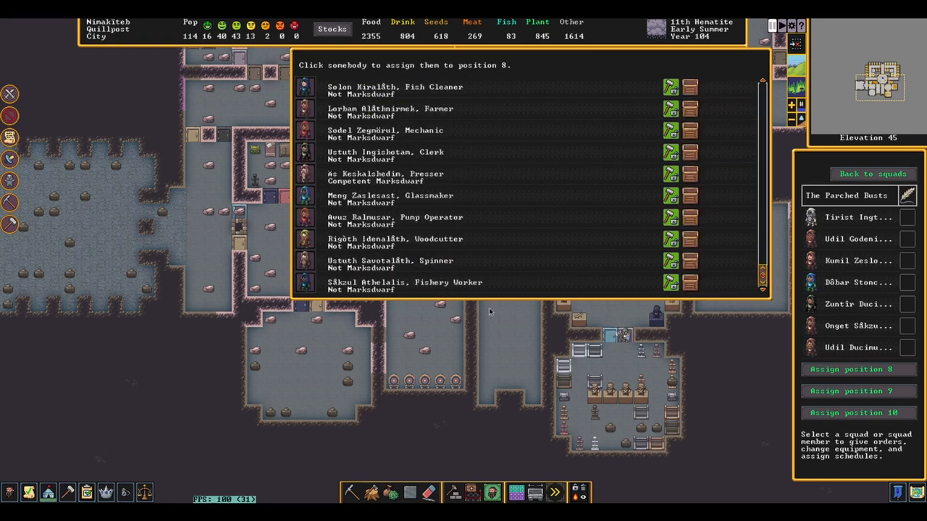
left_click(858, 390)
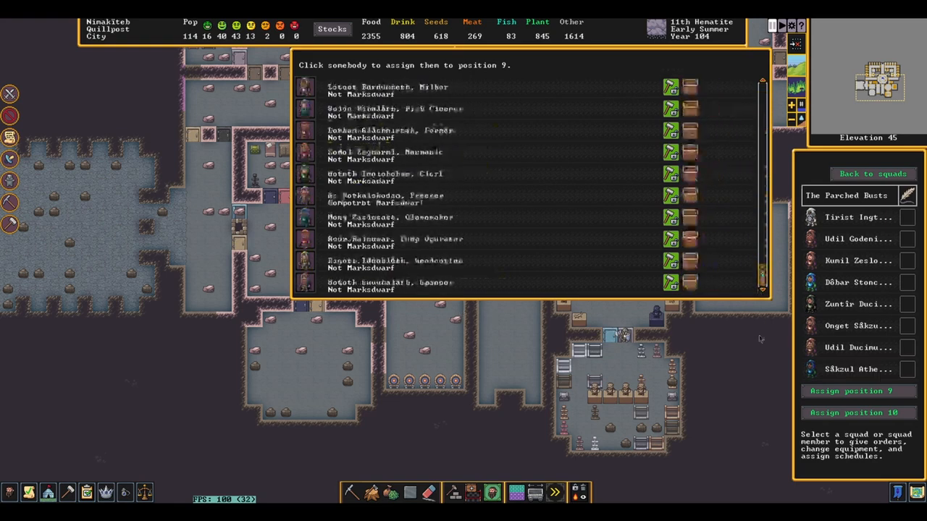
left_click(858, 412)
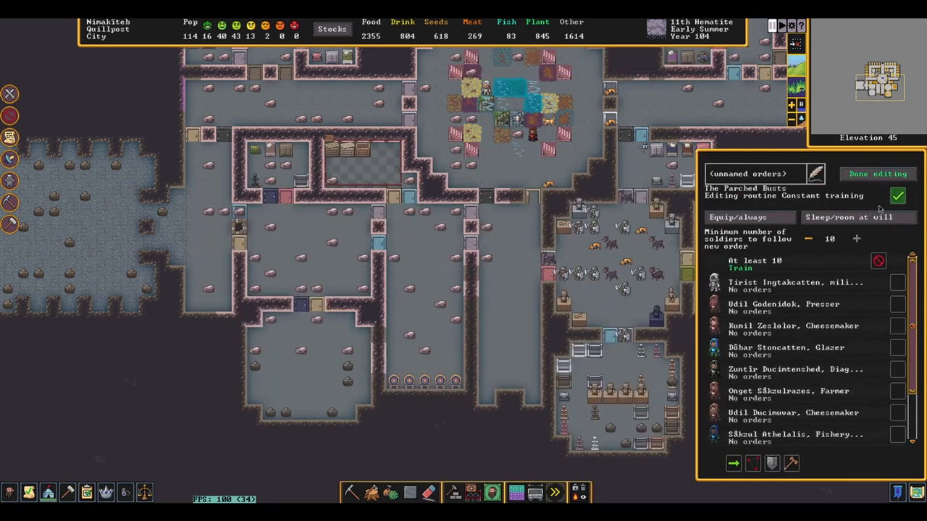
mouse_move(879, 260)
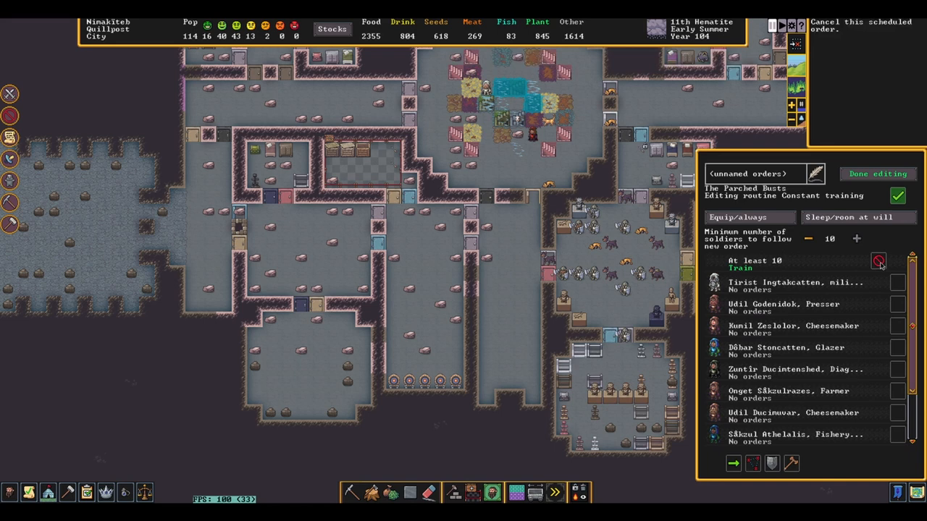
Replace the 'At least 10' constant training order with 'At least 1' orders.
left_click(807, 239)
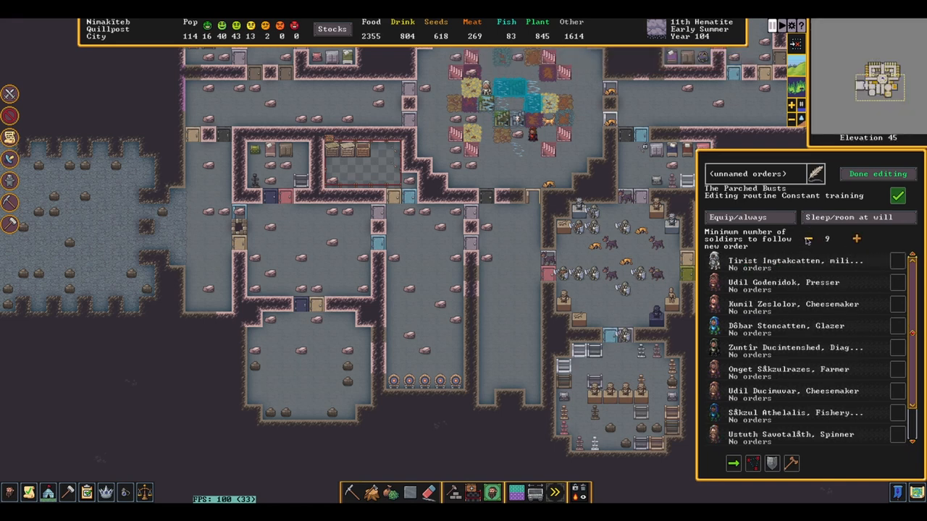
left_click(808, 239)
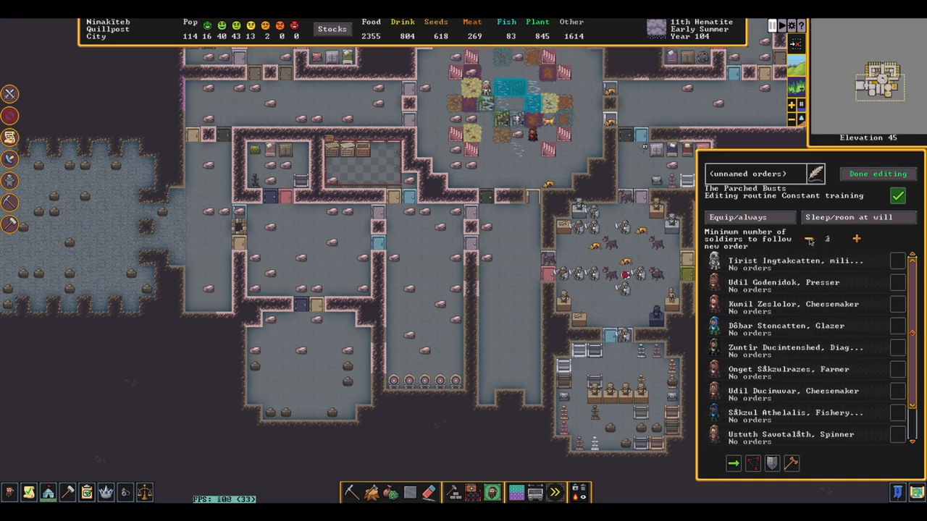
left_click(808, 238)
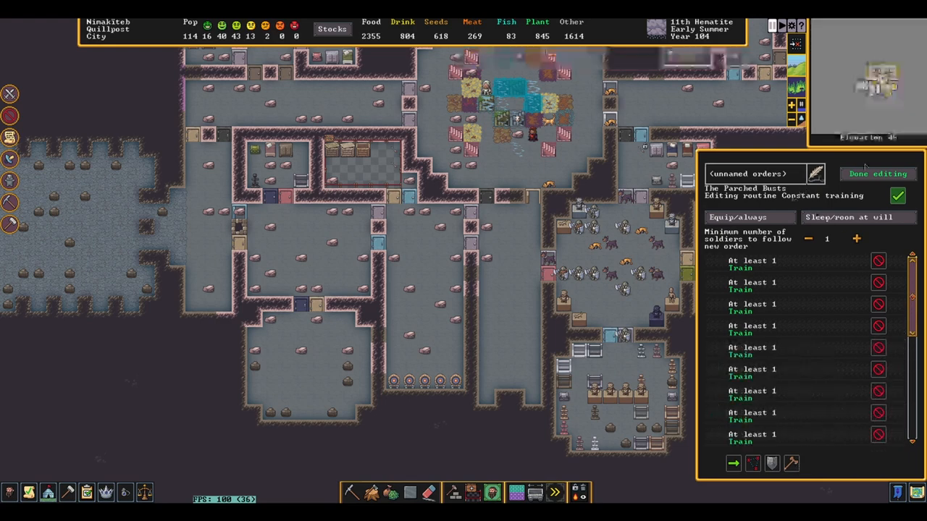
left_click(877, 173)
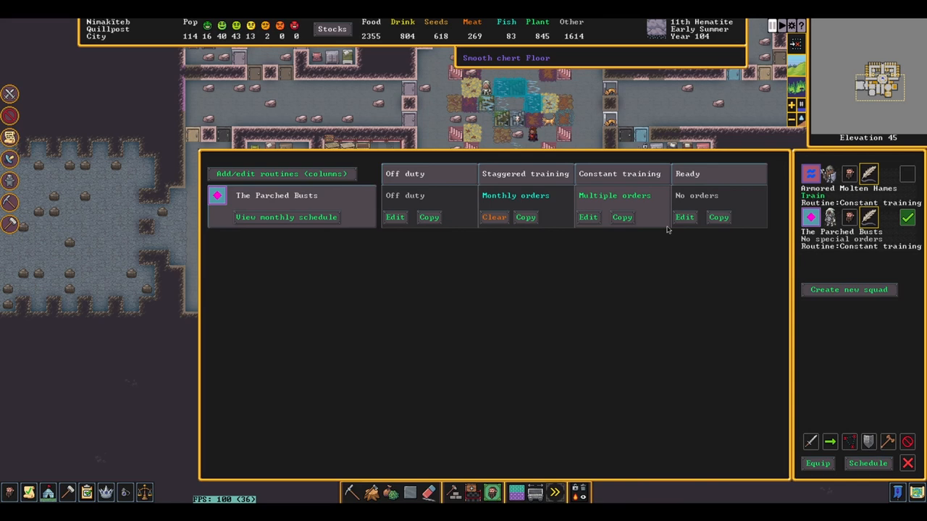
mouse_move(706, 301)
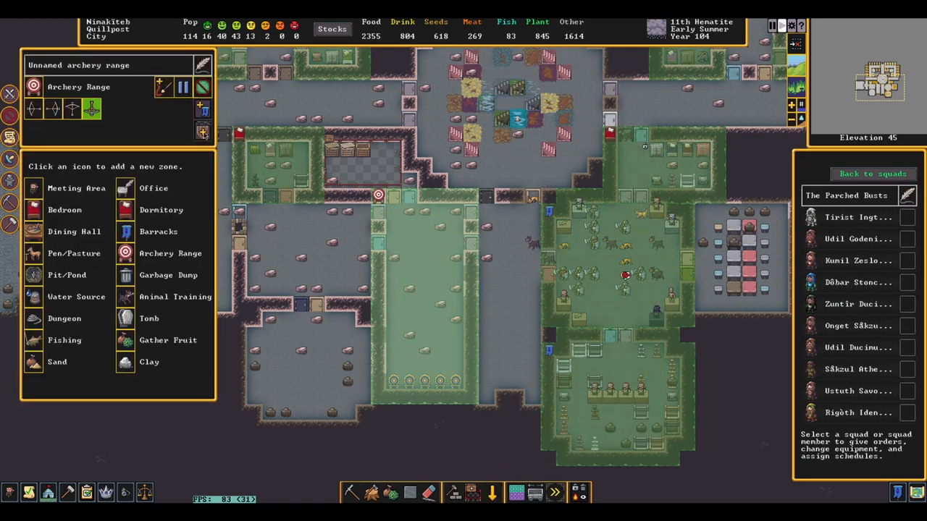
left_click(203, 131)
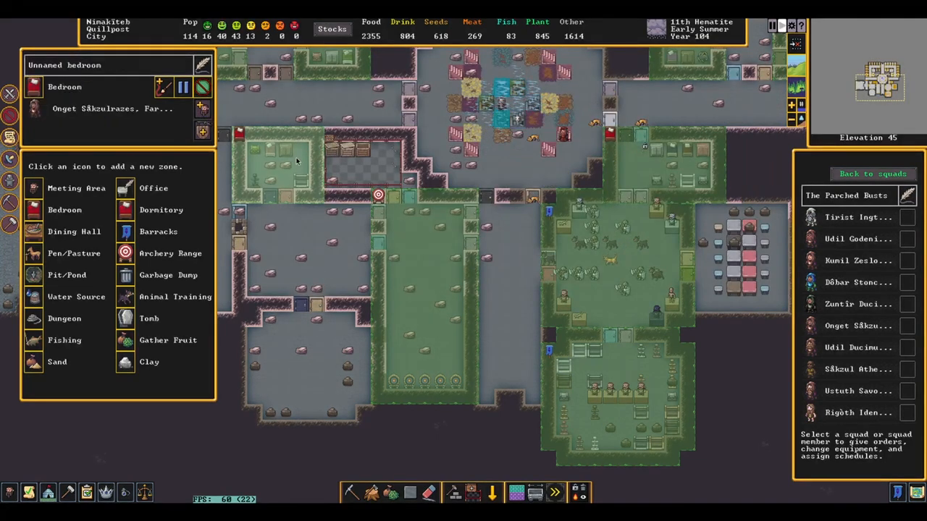
left_click(201, 108)
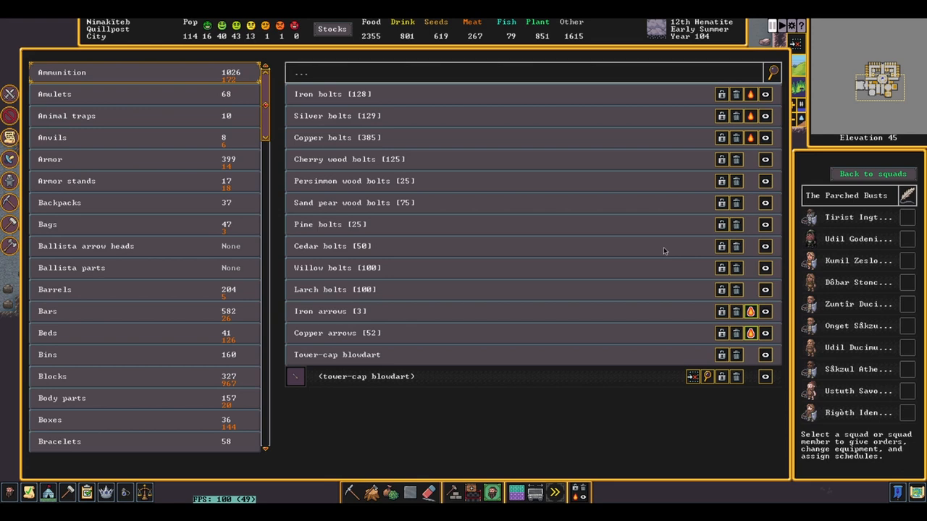
mouse_move(753, 164)
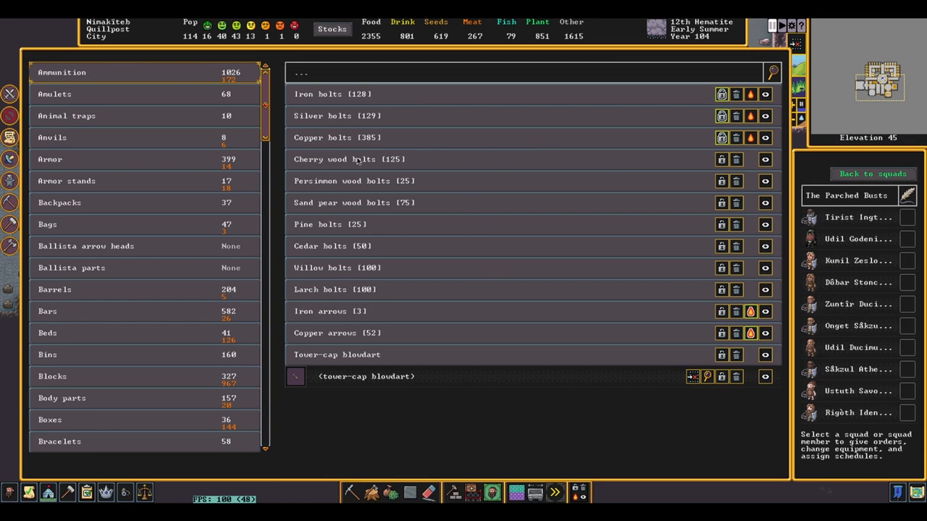
mouse_move(374, 123)
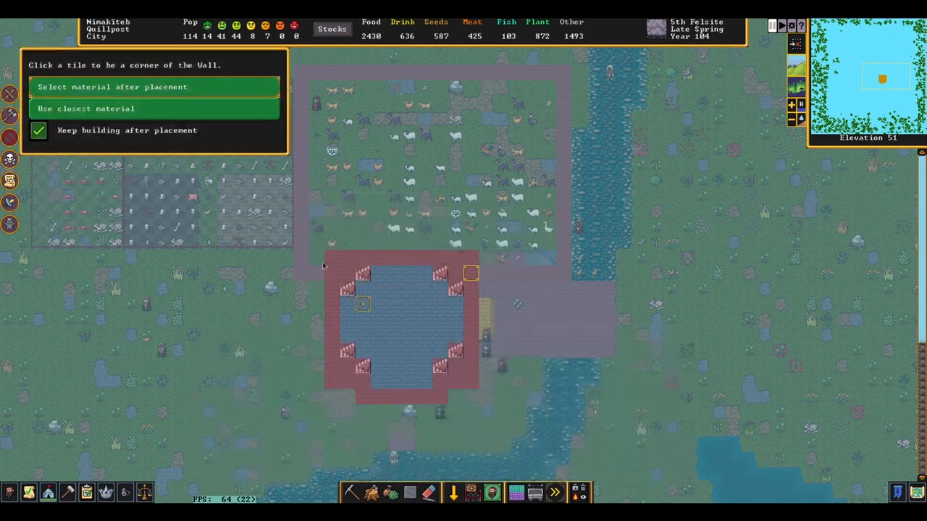
Draw wall lines along the edges of the tower footprint above the entrance.
left_click(112, 86)
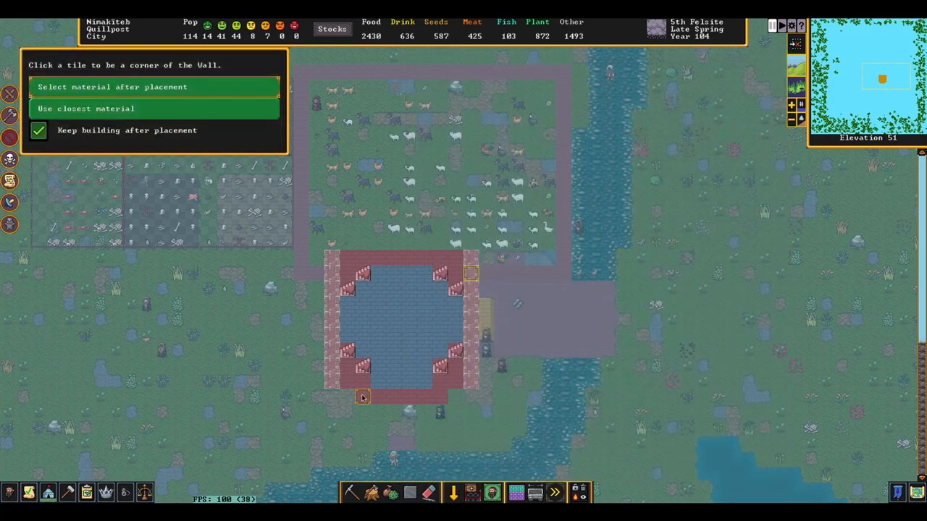
left_click(112, 86)
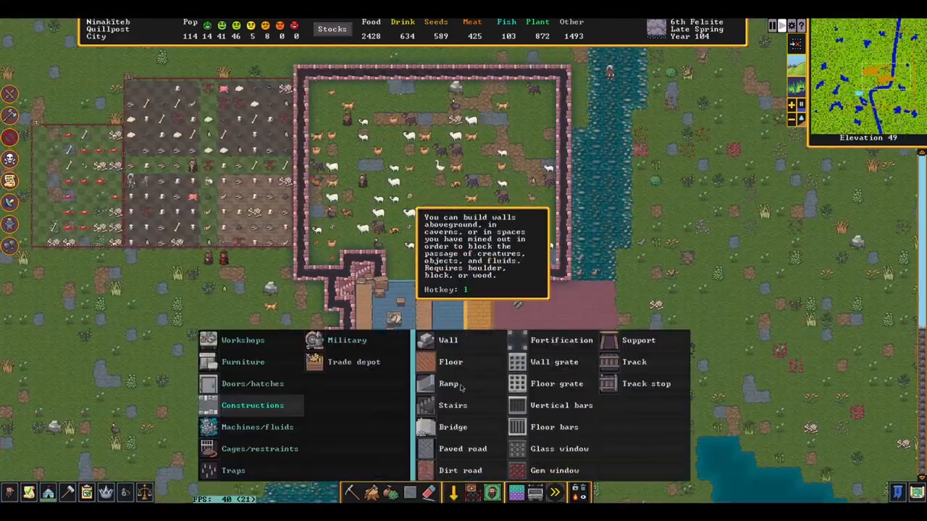
Plan rock salt block walls around the tower on the next level up.
left_click(450, 361)
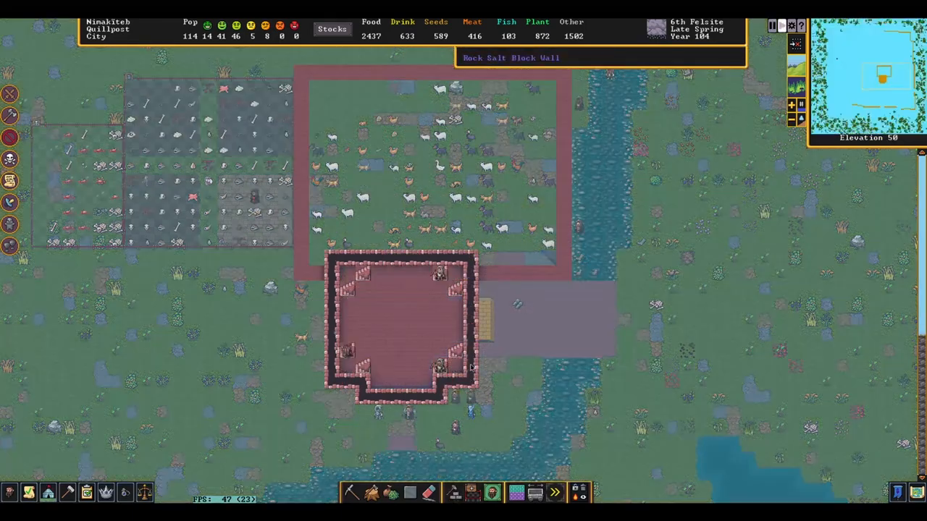
left_click(452, 492)
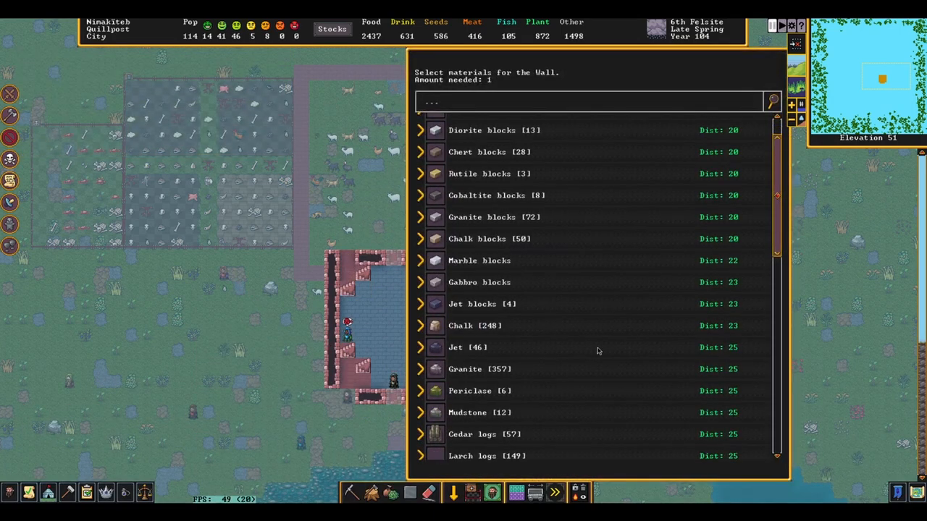
scroll("down", 3)
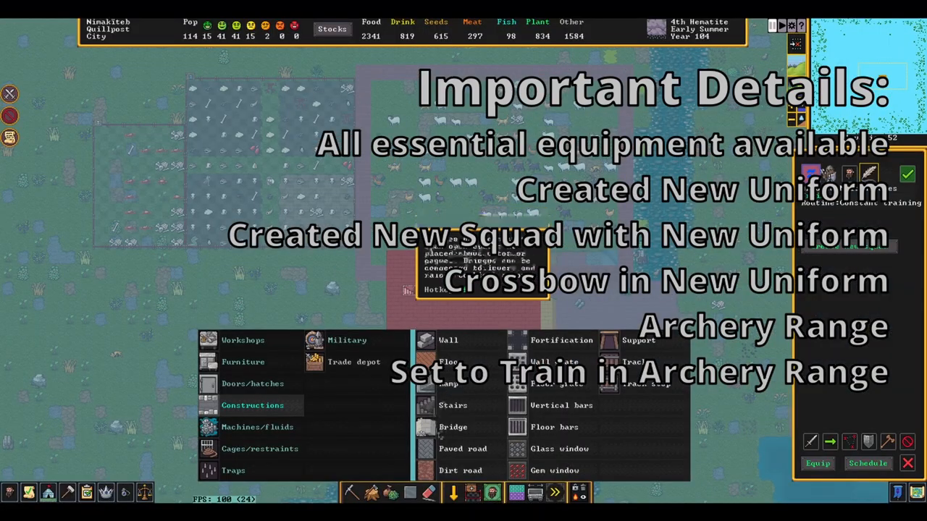
Place rock salt fortifications along the tower's west edge.
left_click(562, 339)
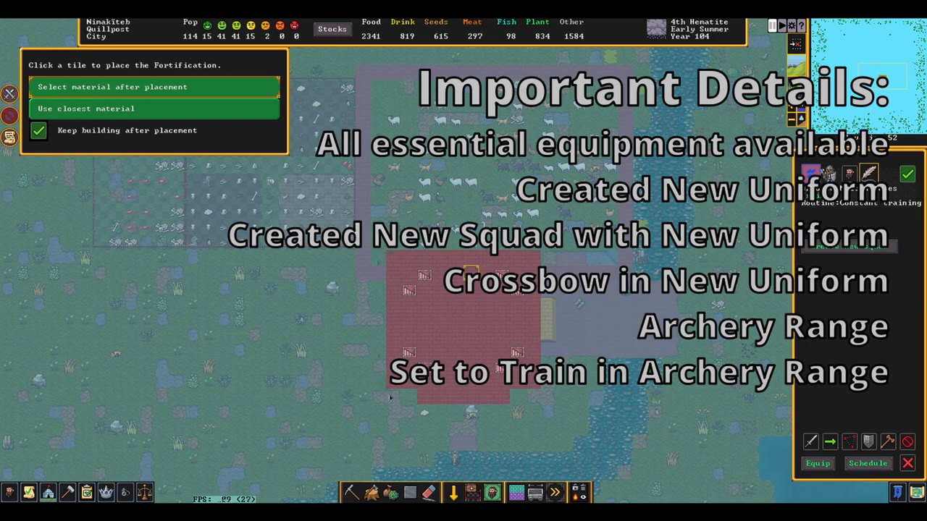
left_click(112, 87)
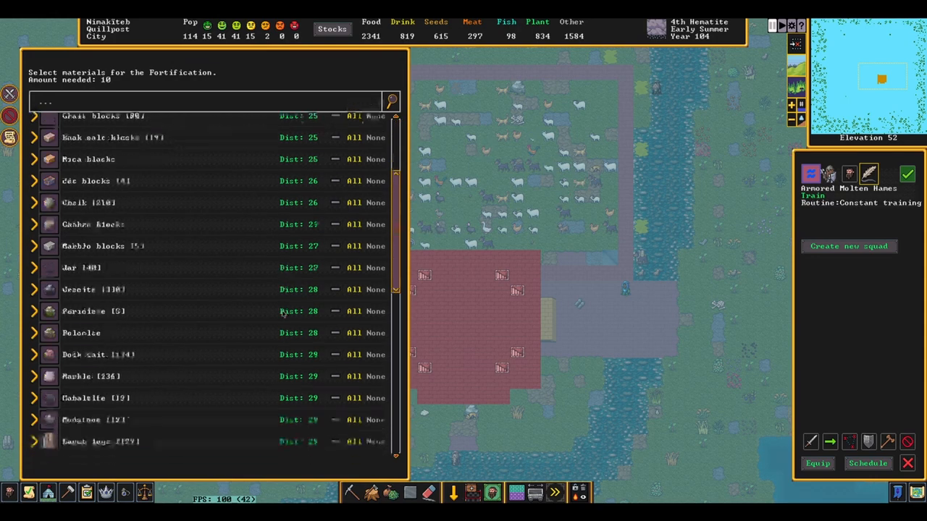
scroll("down", 3)
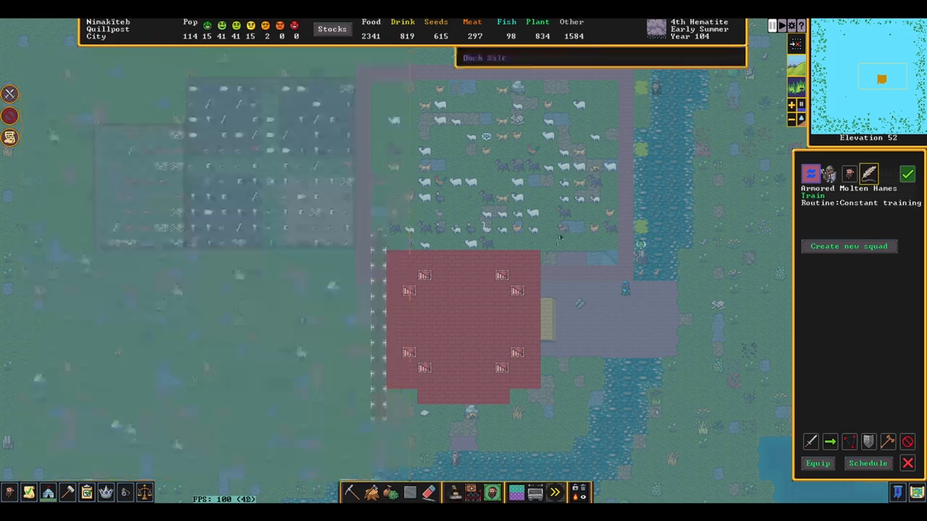
Mark a small section of floor tiles on the tower's top level.
left_click(454, 492)
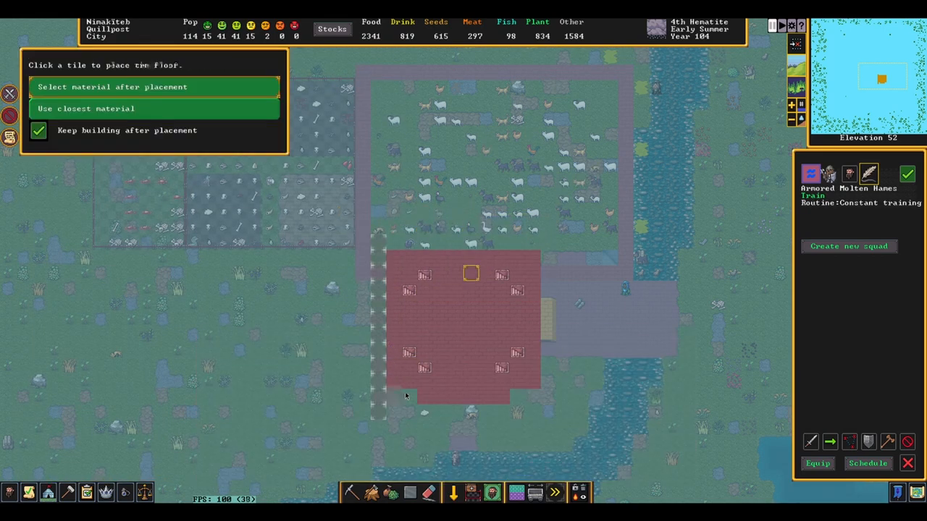
left_click(112, 86)
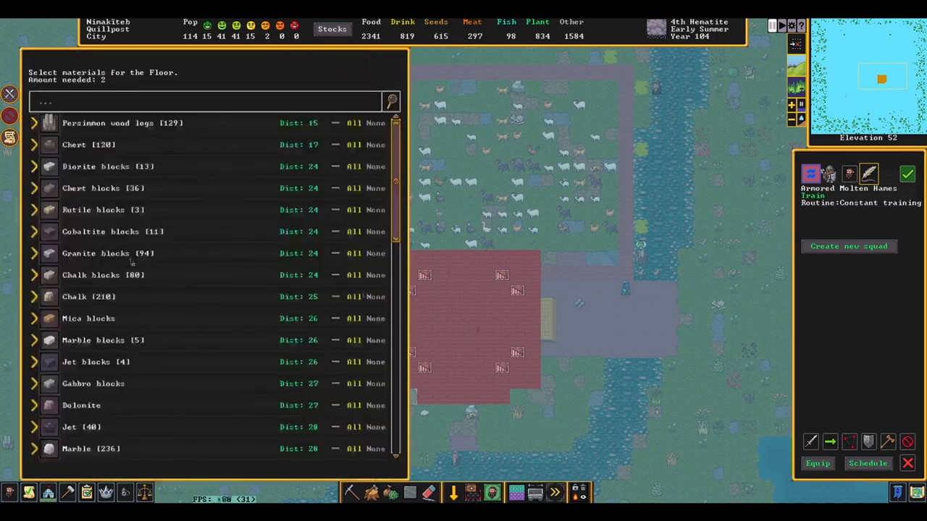
scroll("down", 3)
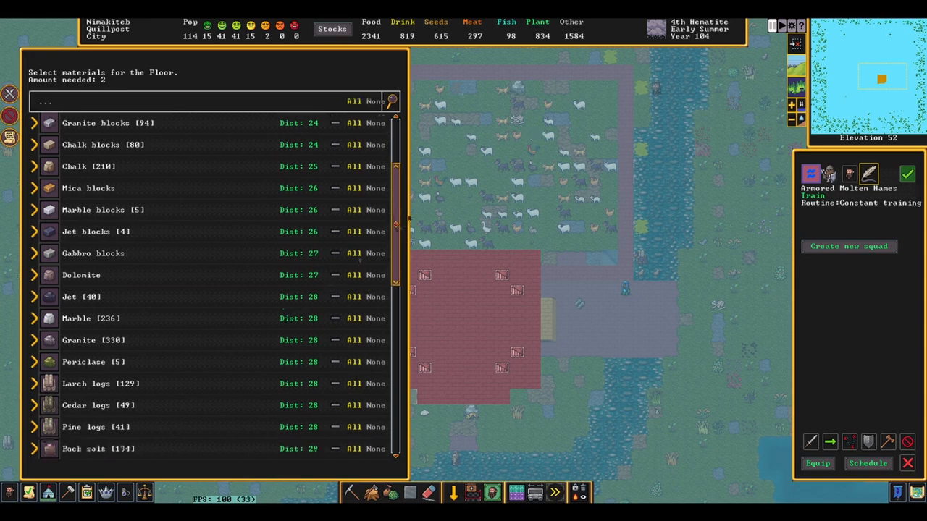
scroll("down", 3)
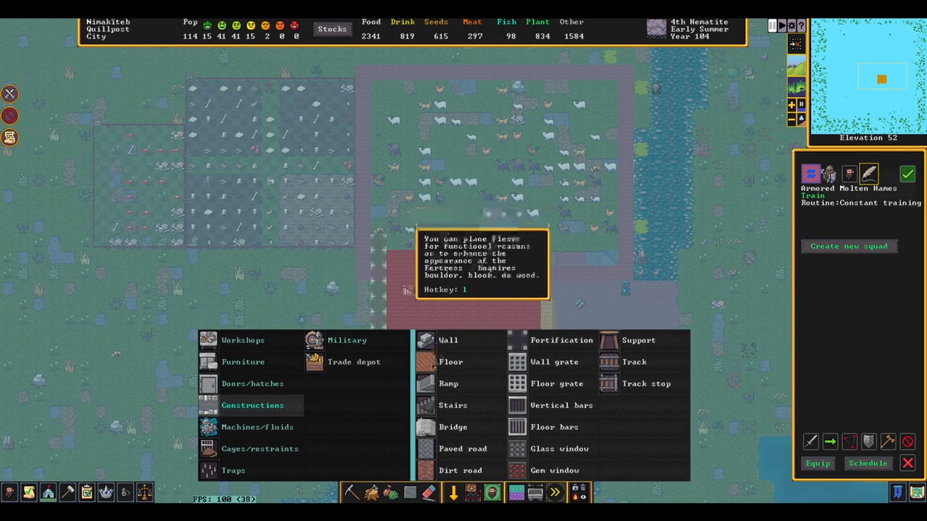
Plan floor tiles at the top-level corners beside the west fortifications.
left_click(450, 362)
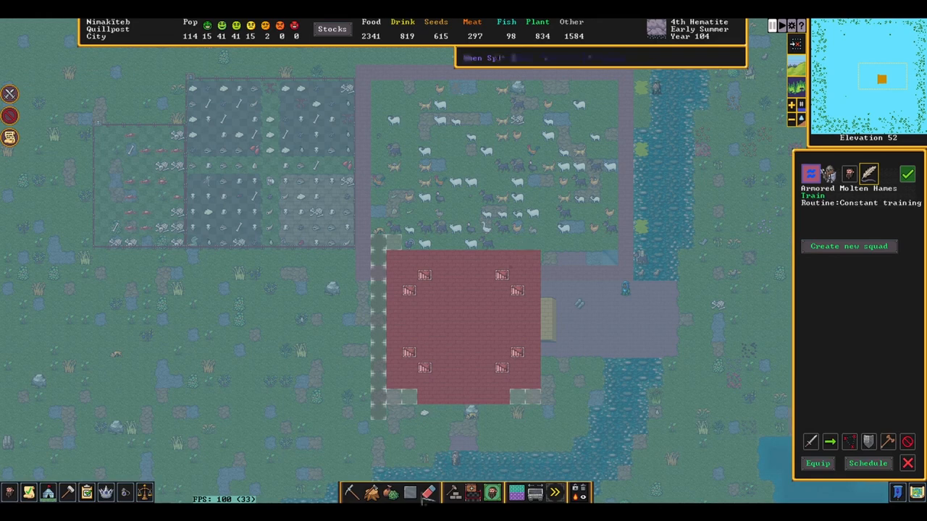
left_click(452, 493)
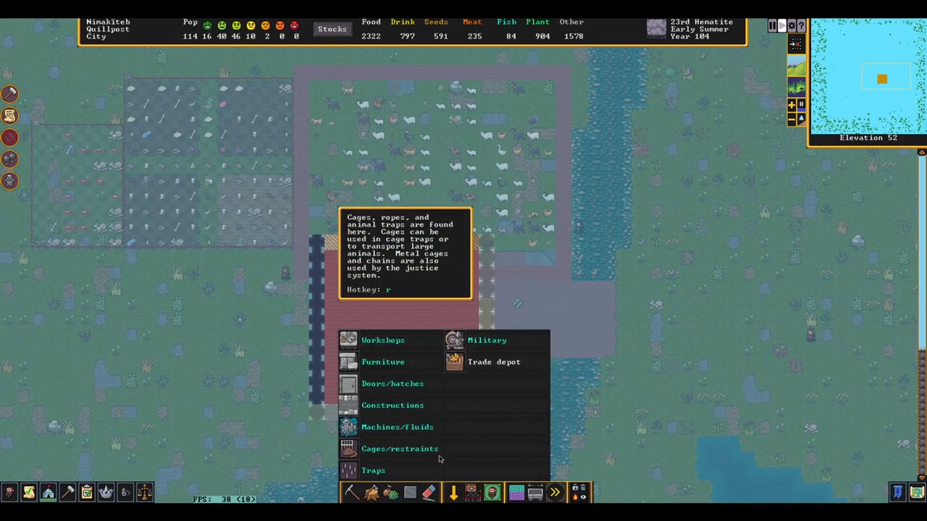
mouse_move(393, 406)
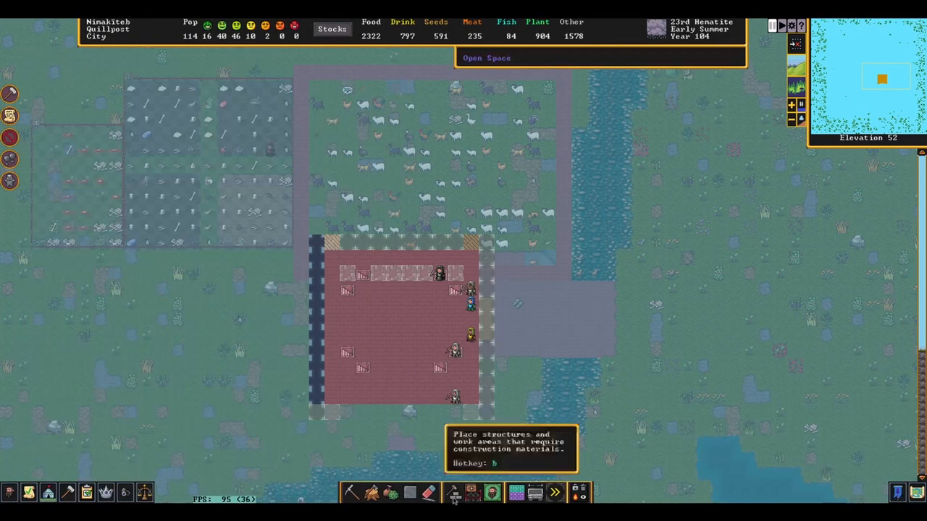
Plan the inner wall ring on the tower's top level with its materials.
left_click(454, 493)
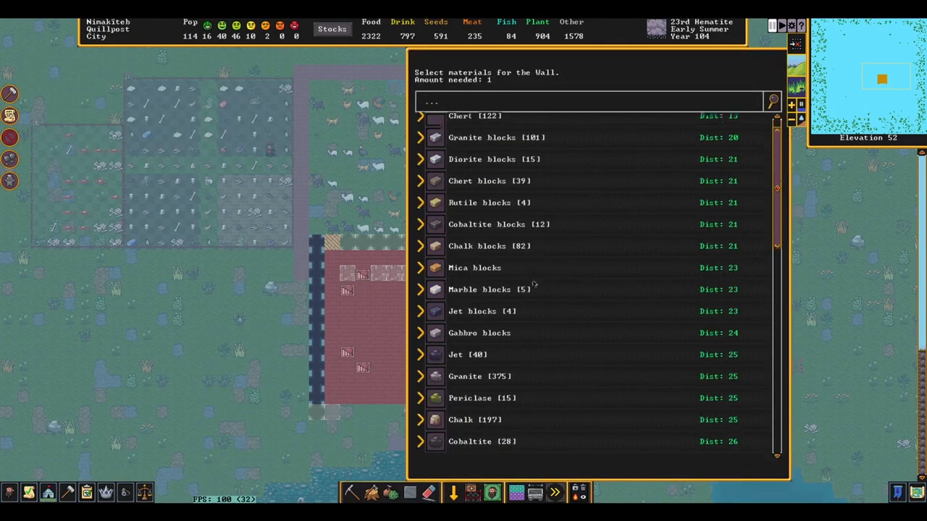
scroll("down", 3)
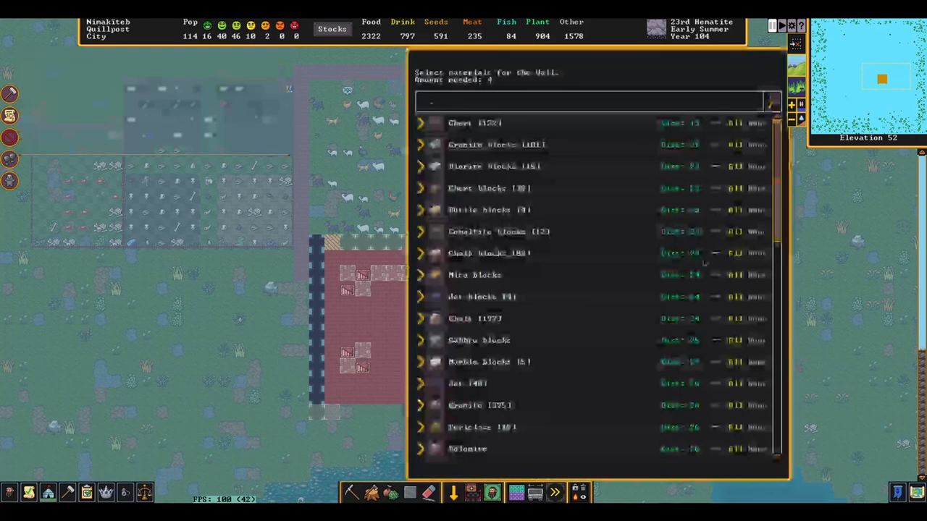
scroll("down", 3)
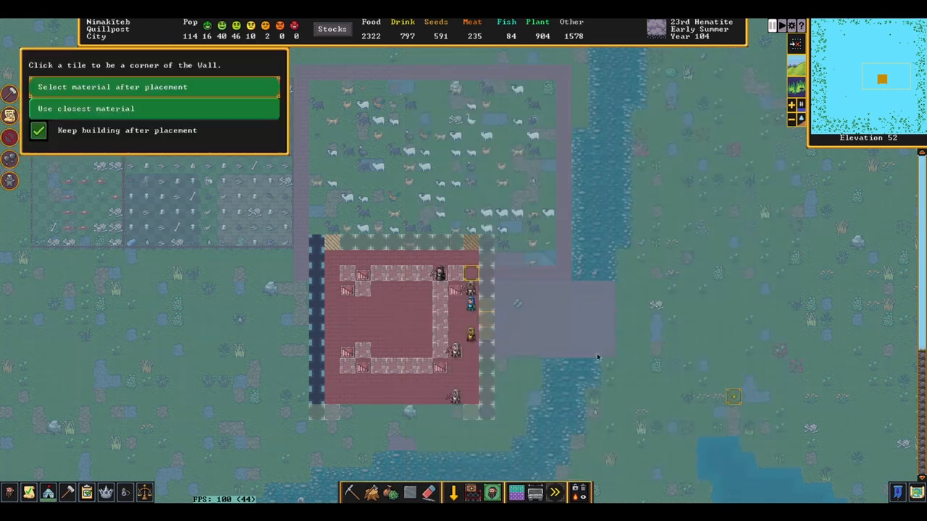
left_click(112, 86)
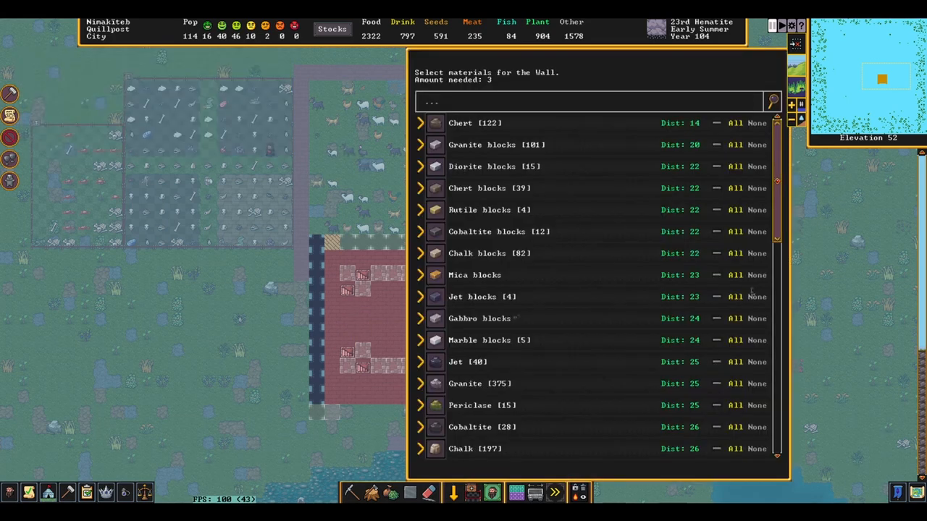
scroll("down", 3)
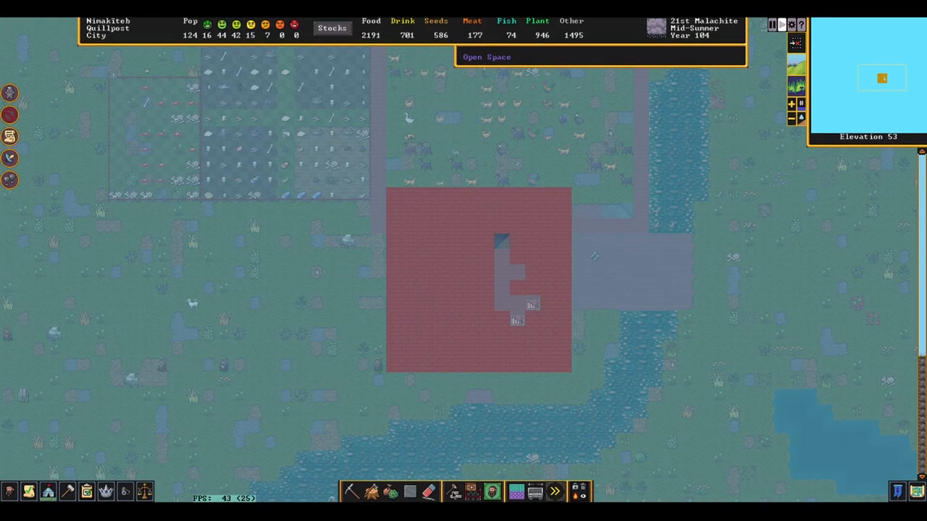
Plan floor tiles over the tower roof's small central opening.
left_click(453, 492)
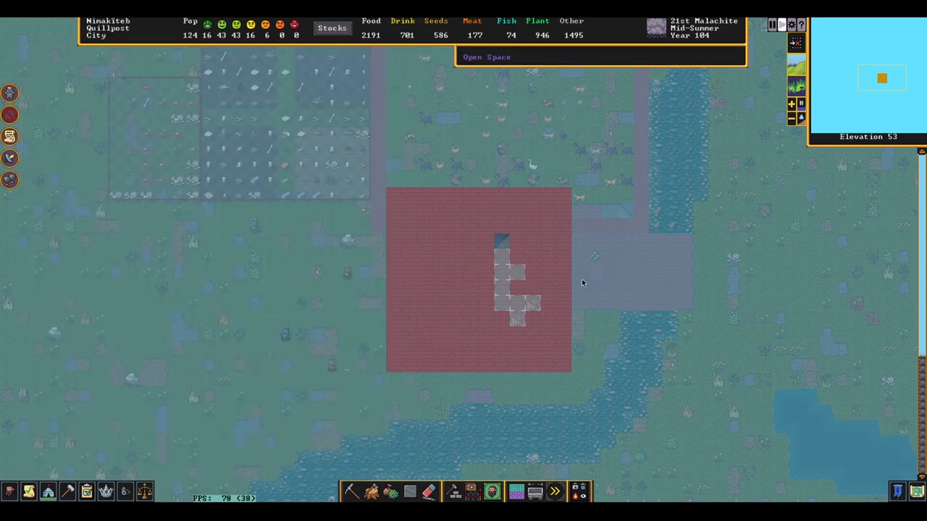
mouse_move(681, 299)
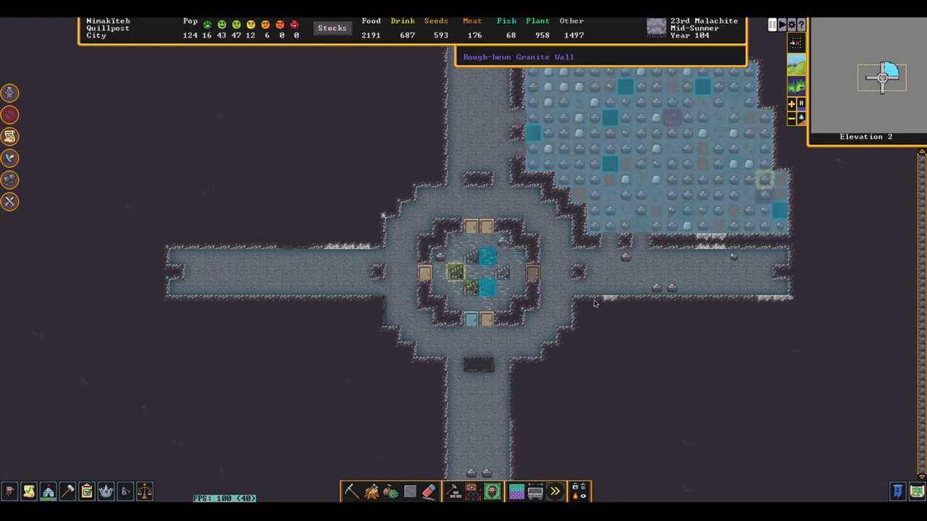
Scroll down to the underground central crossroads hall and stockpile caverns.
scroll("down", 3)
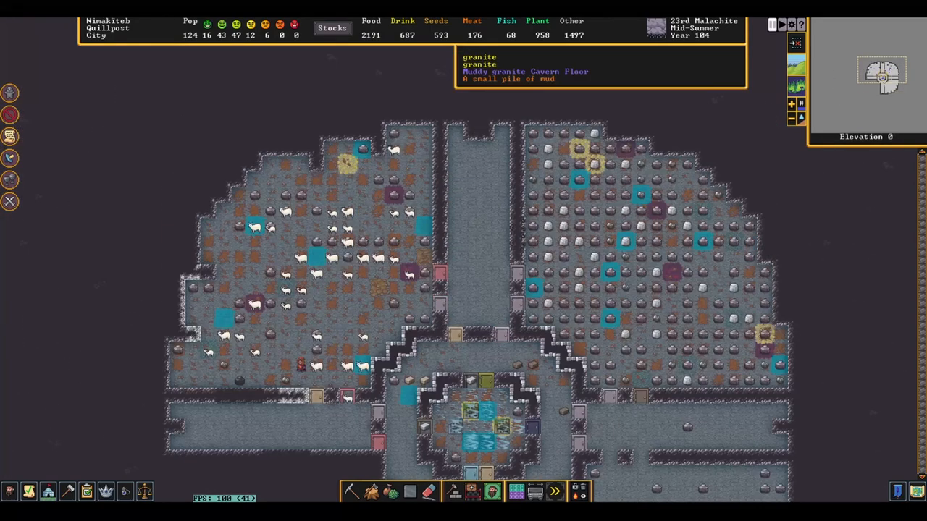